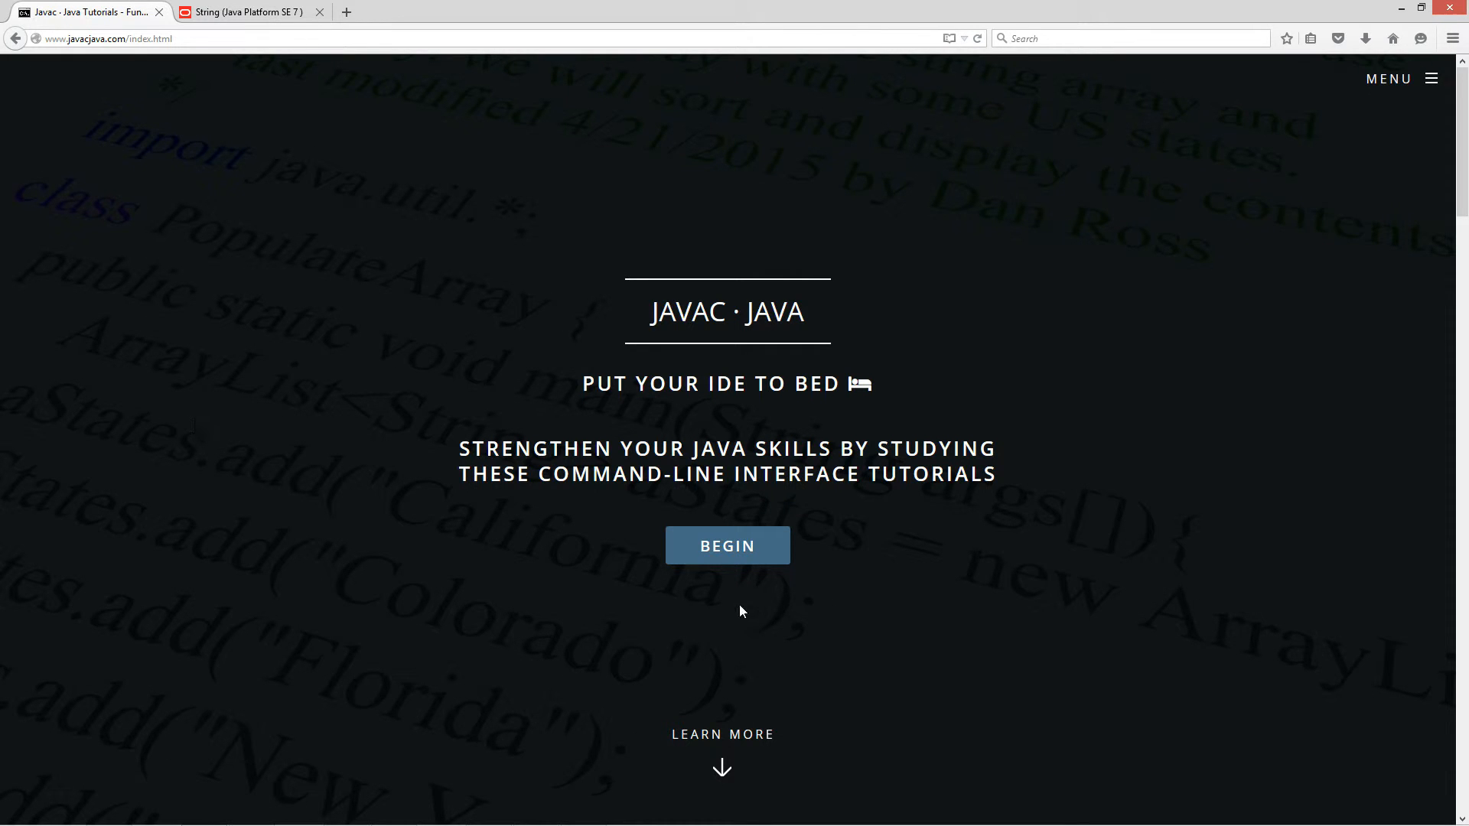
Enter the tutorials section and open the String length() Method tutorial page
click(726, 545)
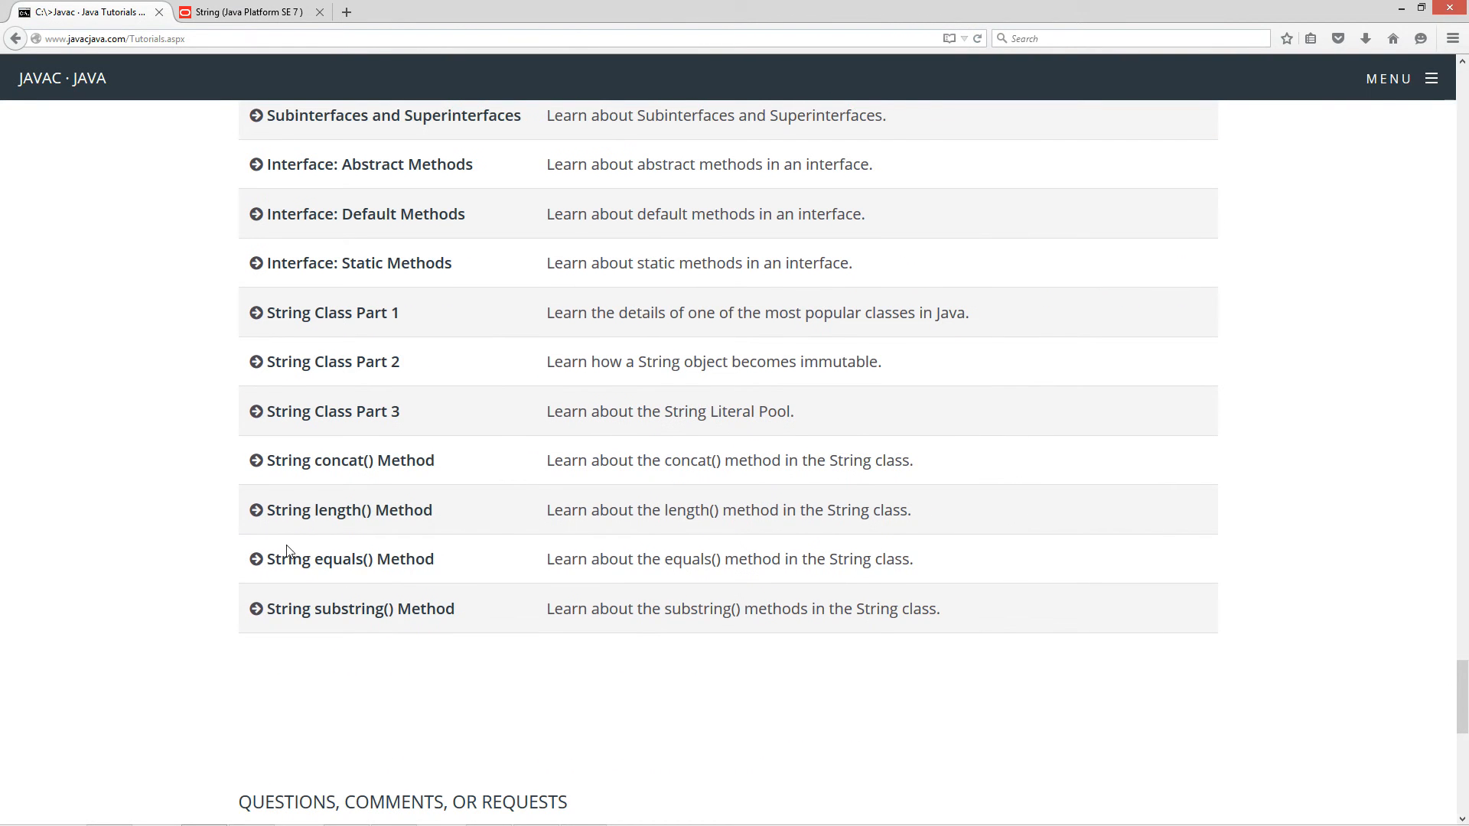
click(348, 510)
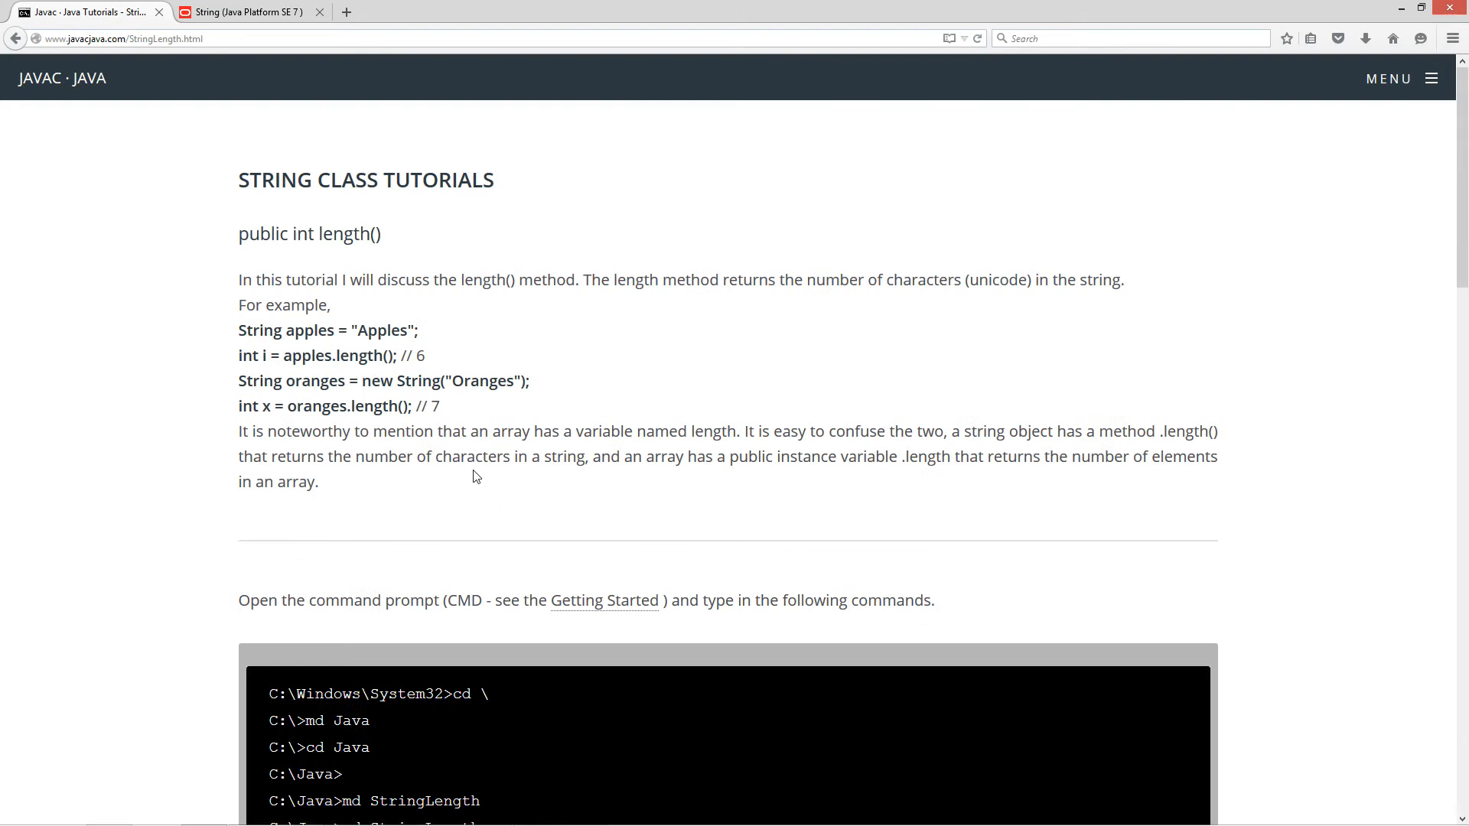
double_click(349, 233)
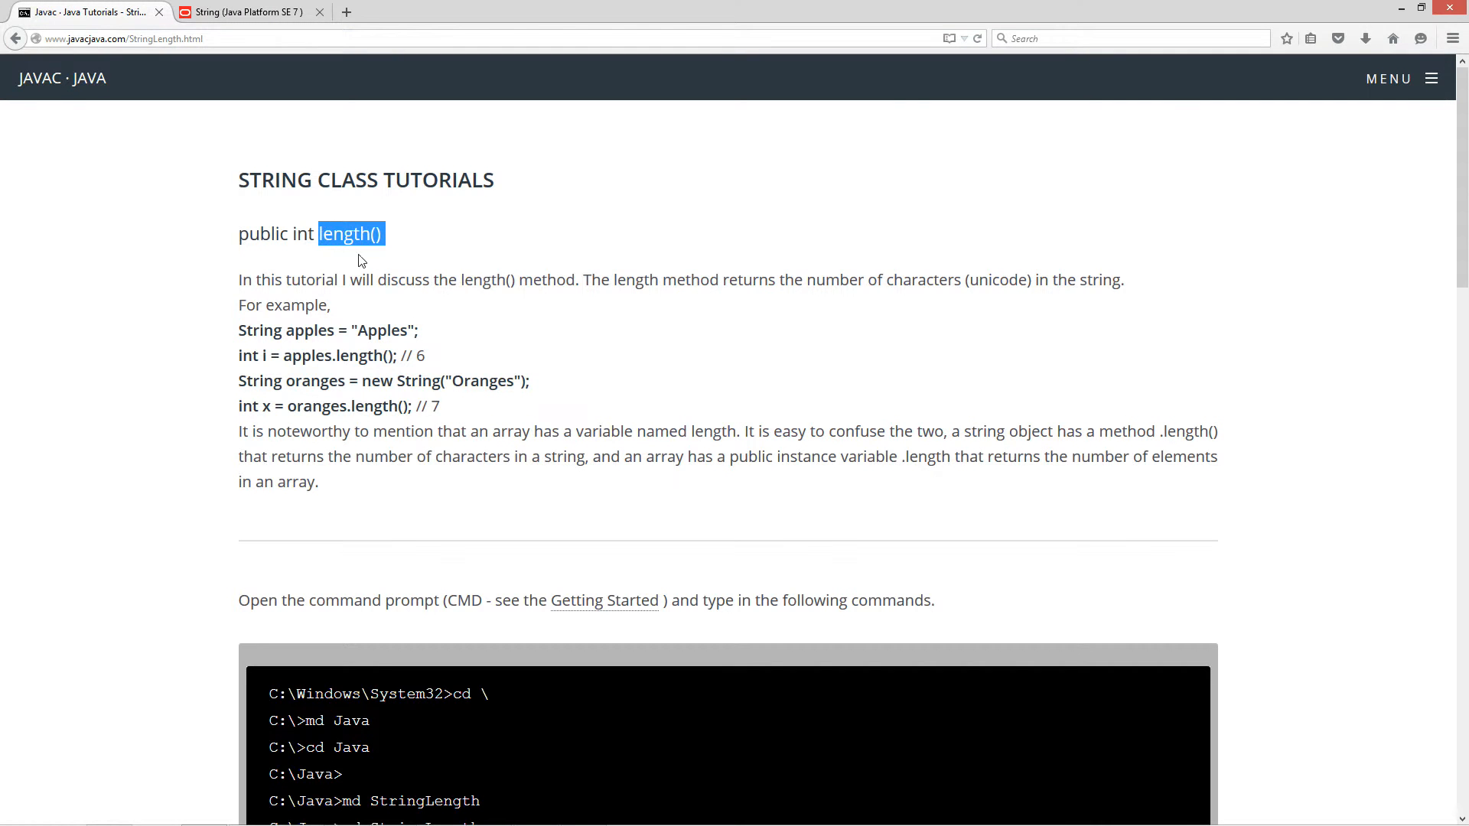
click(281, 235)
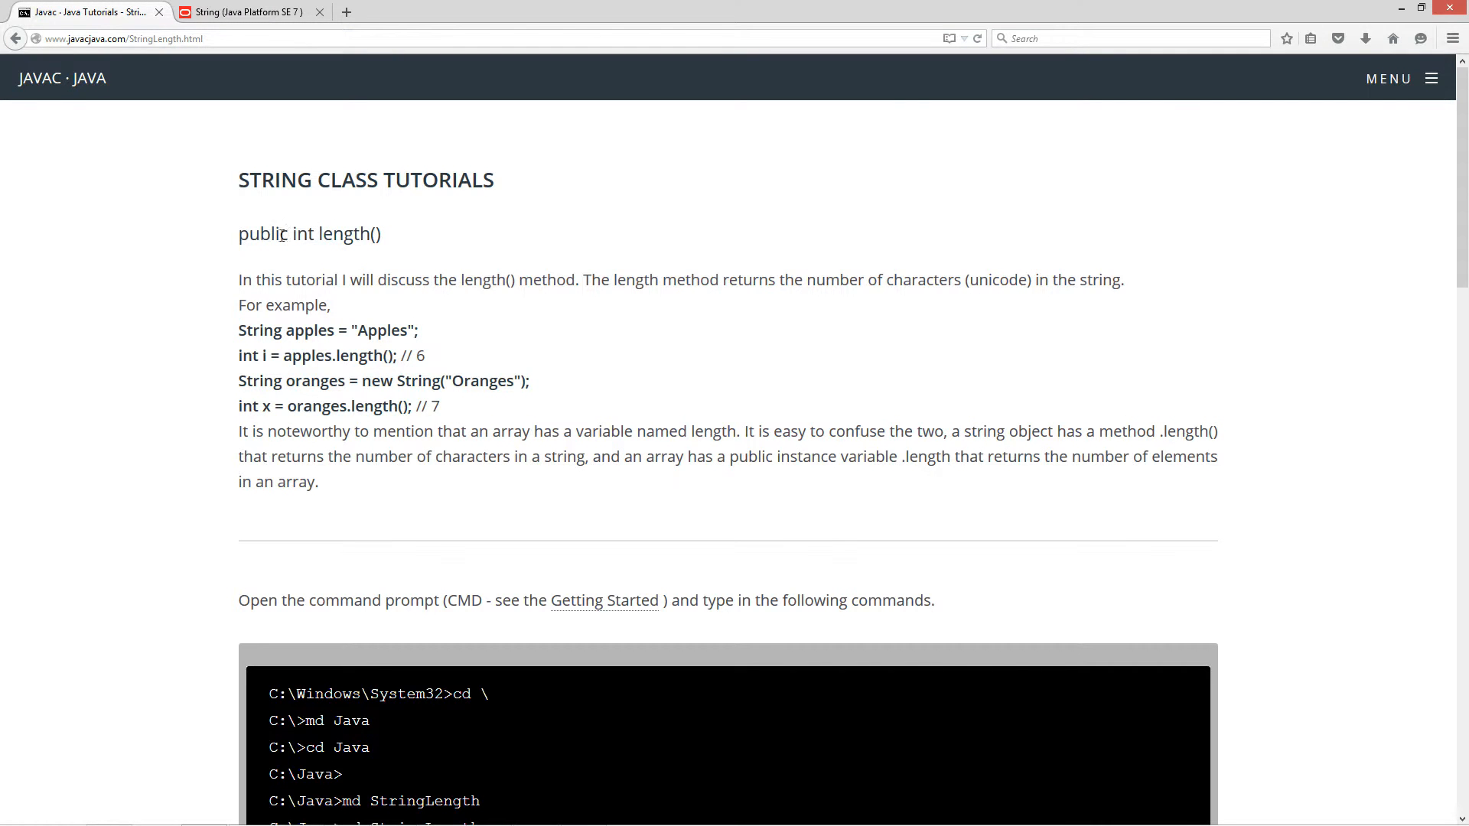
double_click(301, 233)
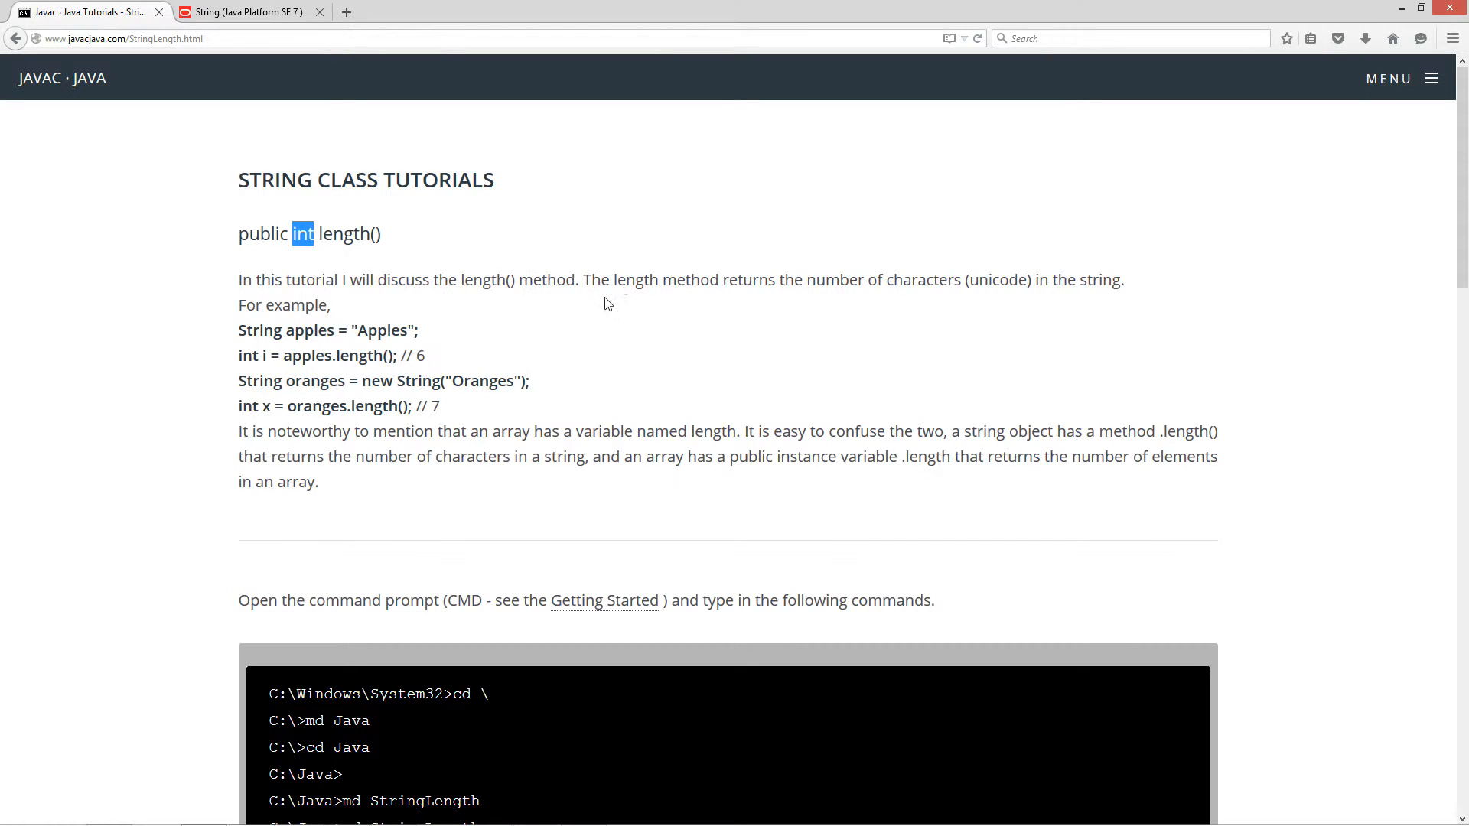
mouse_move(870, 285)
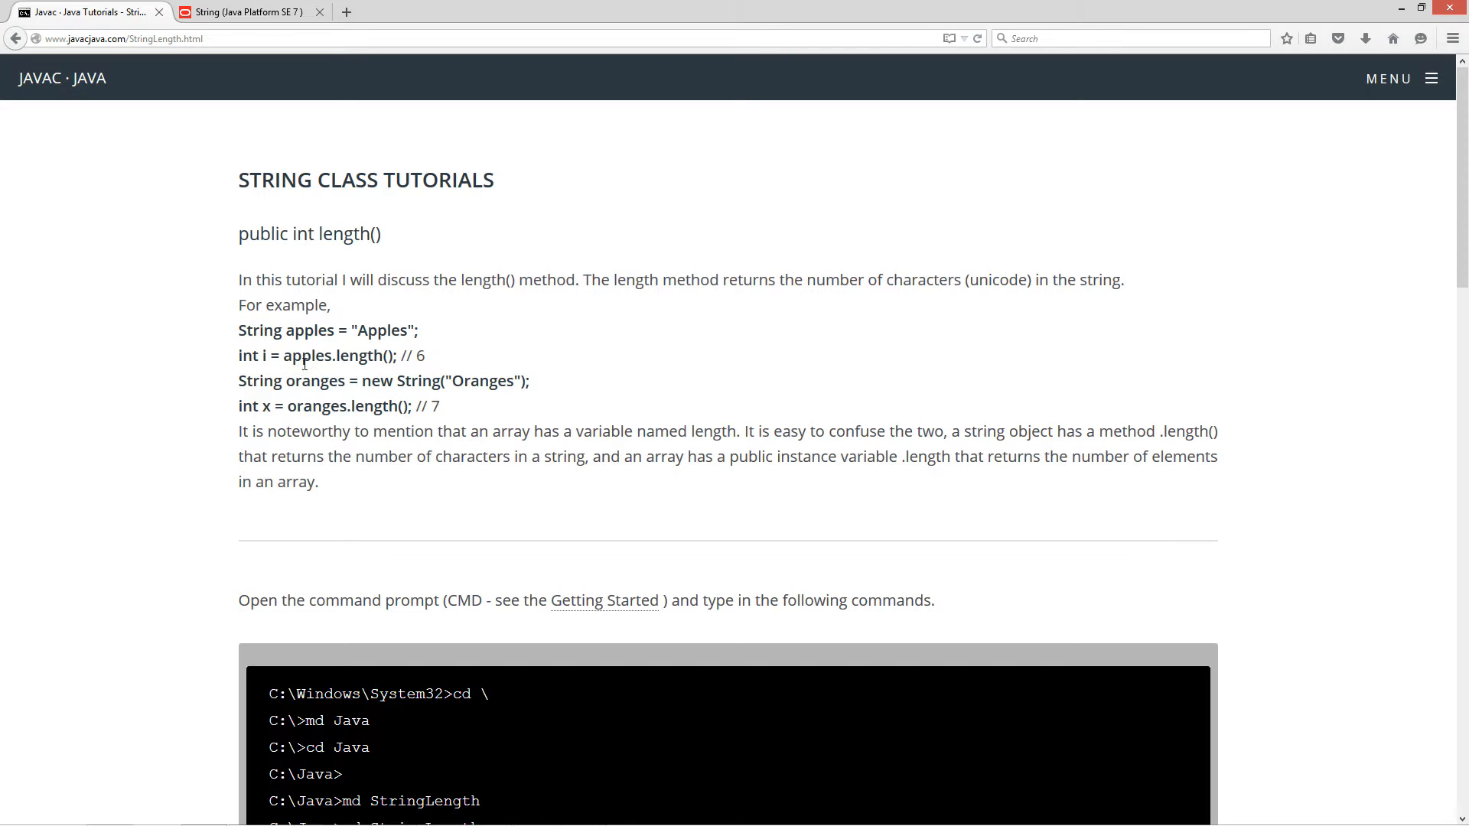
double_click(361, 355)
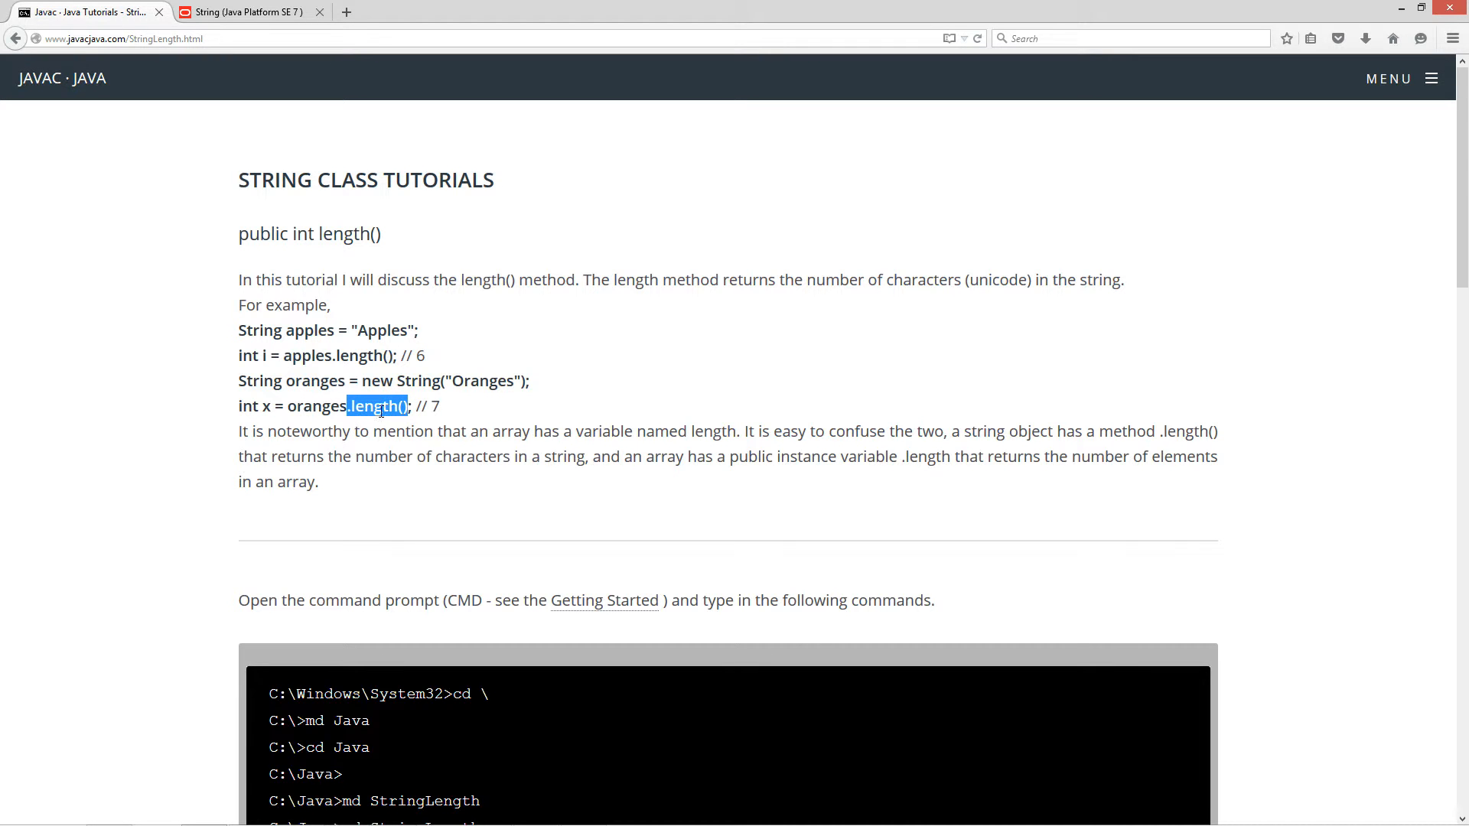
click(432, 406)
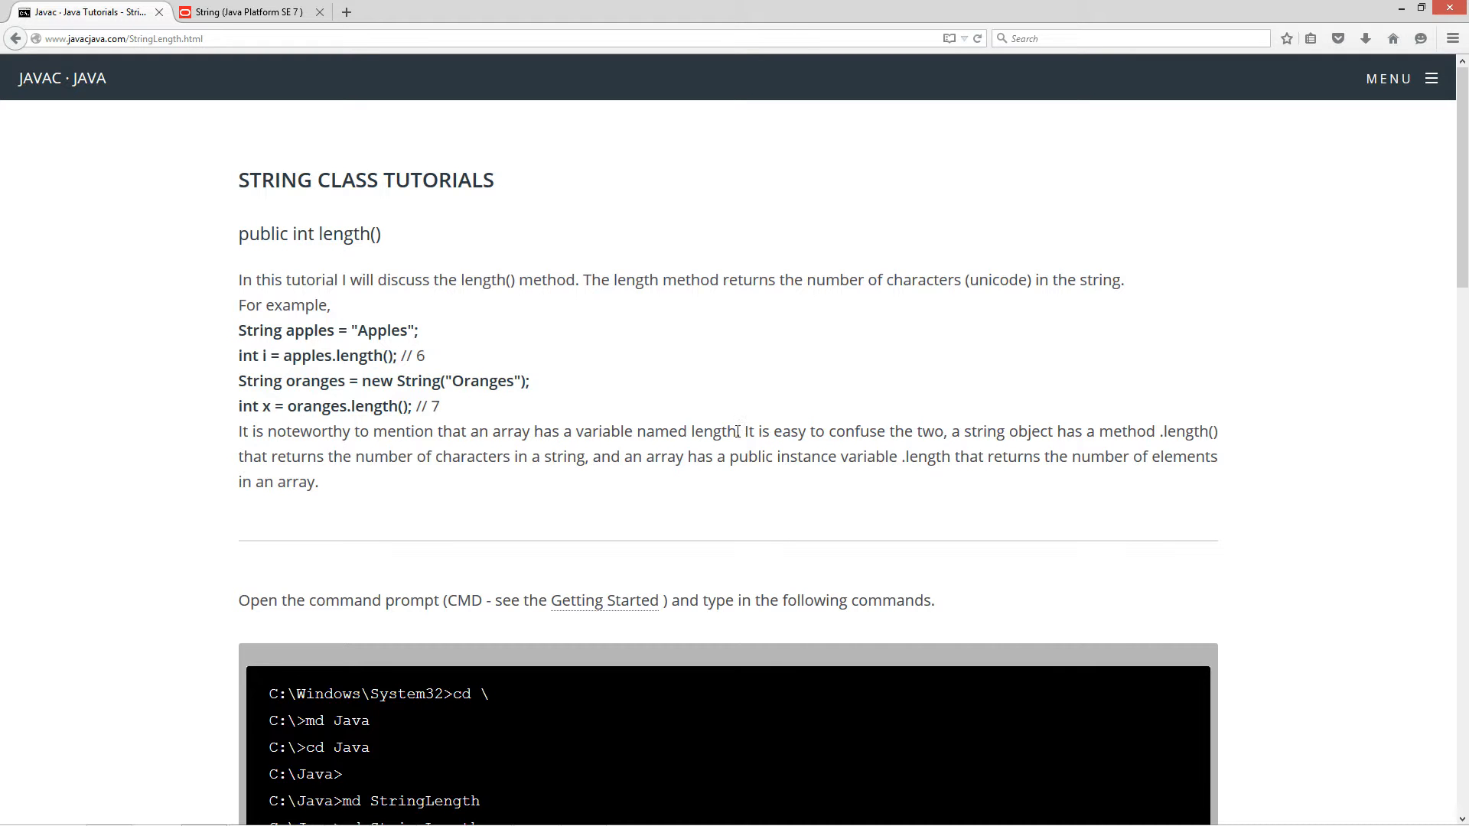
mouse_move(941, 455)
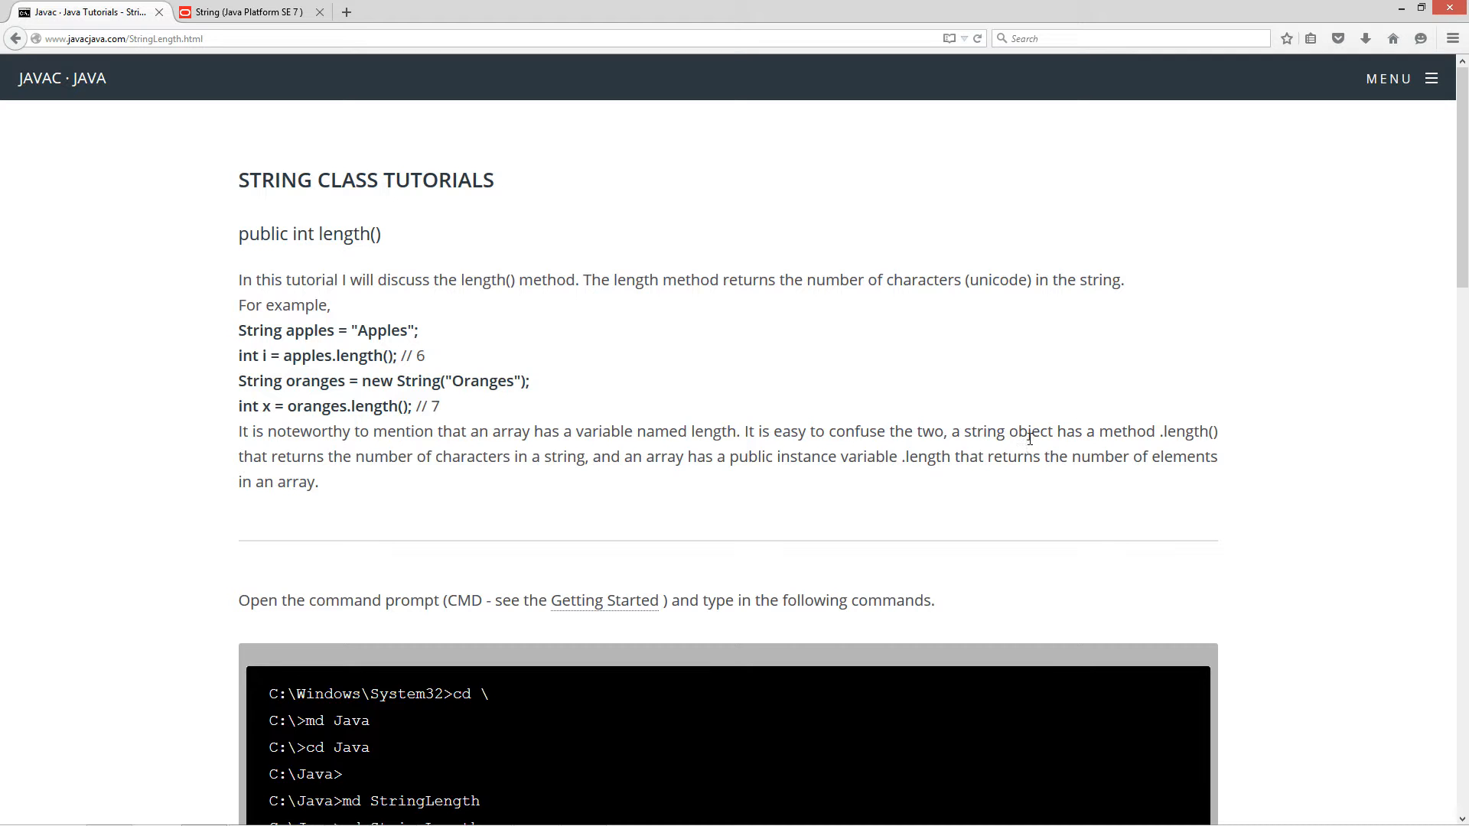
double_click(1168, 432)
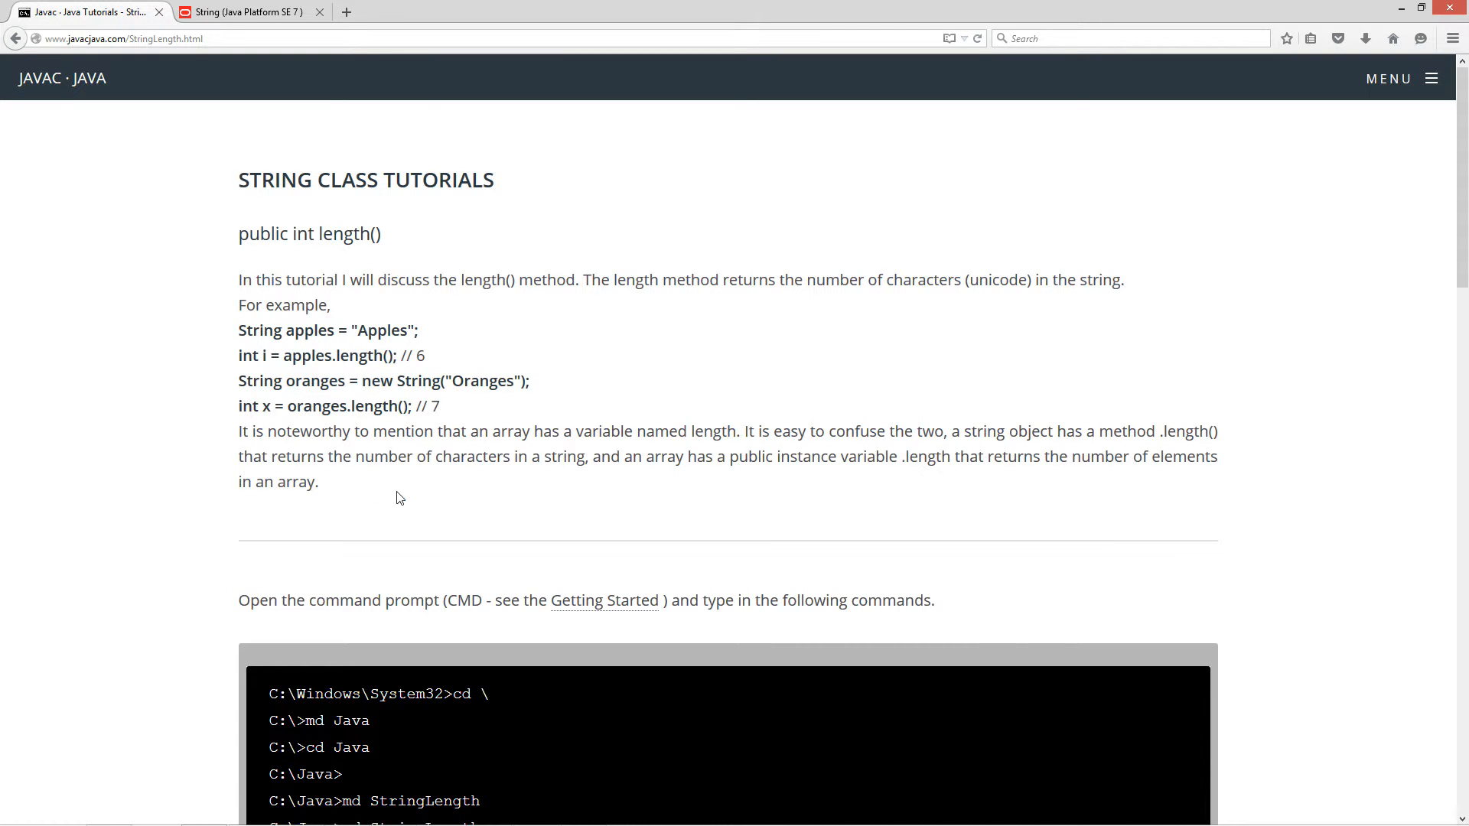
Scroll to the code box and select the StringLength class source code for copying
scroll(down, 3)
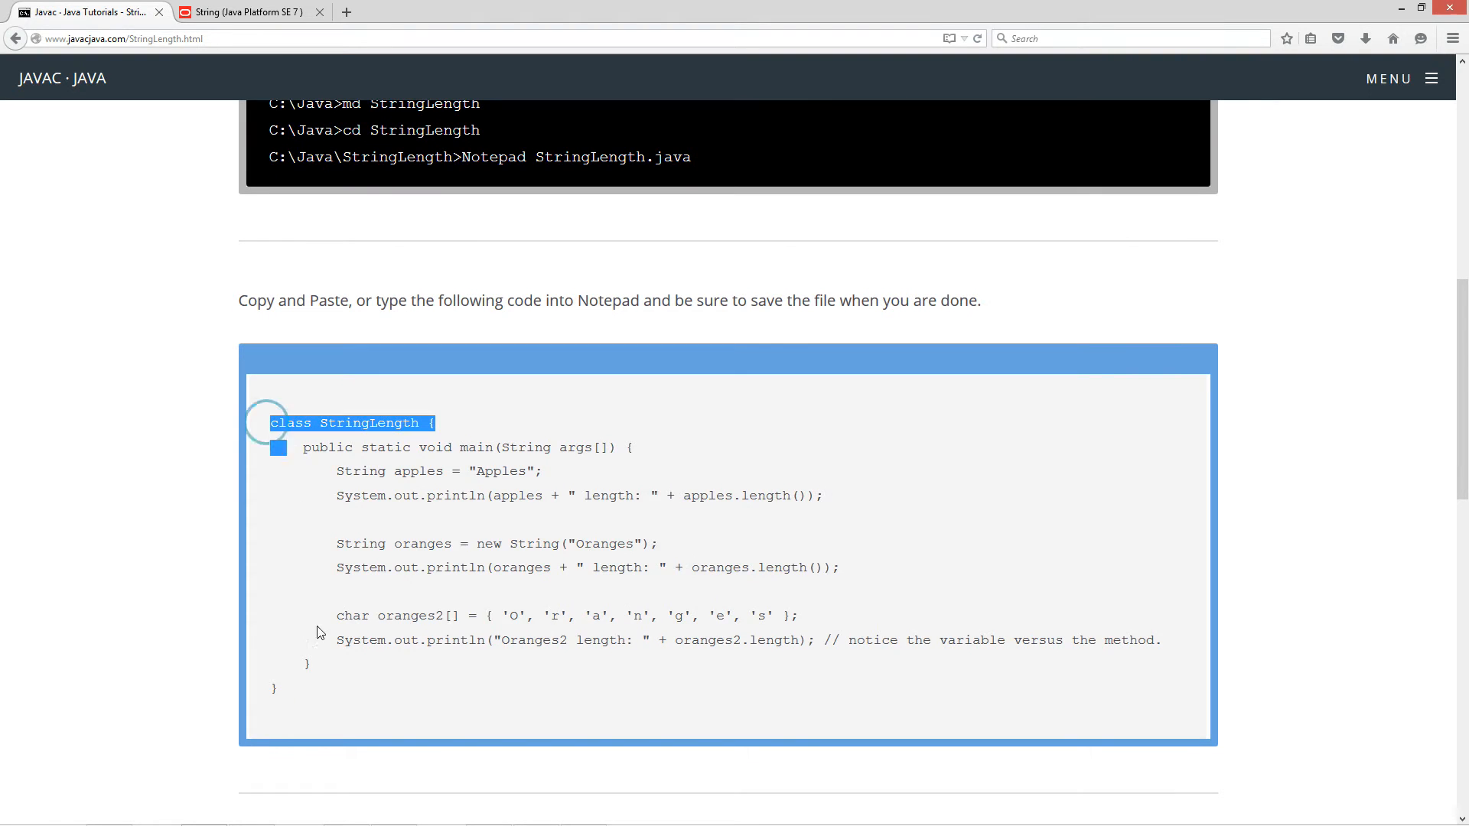
drag(269, 423, 277, 689)
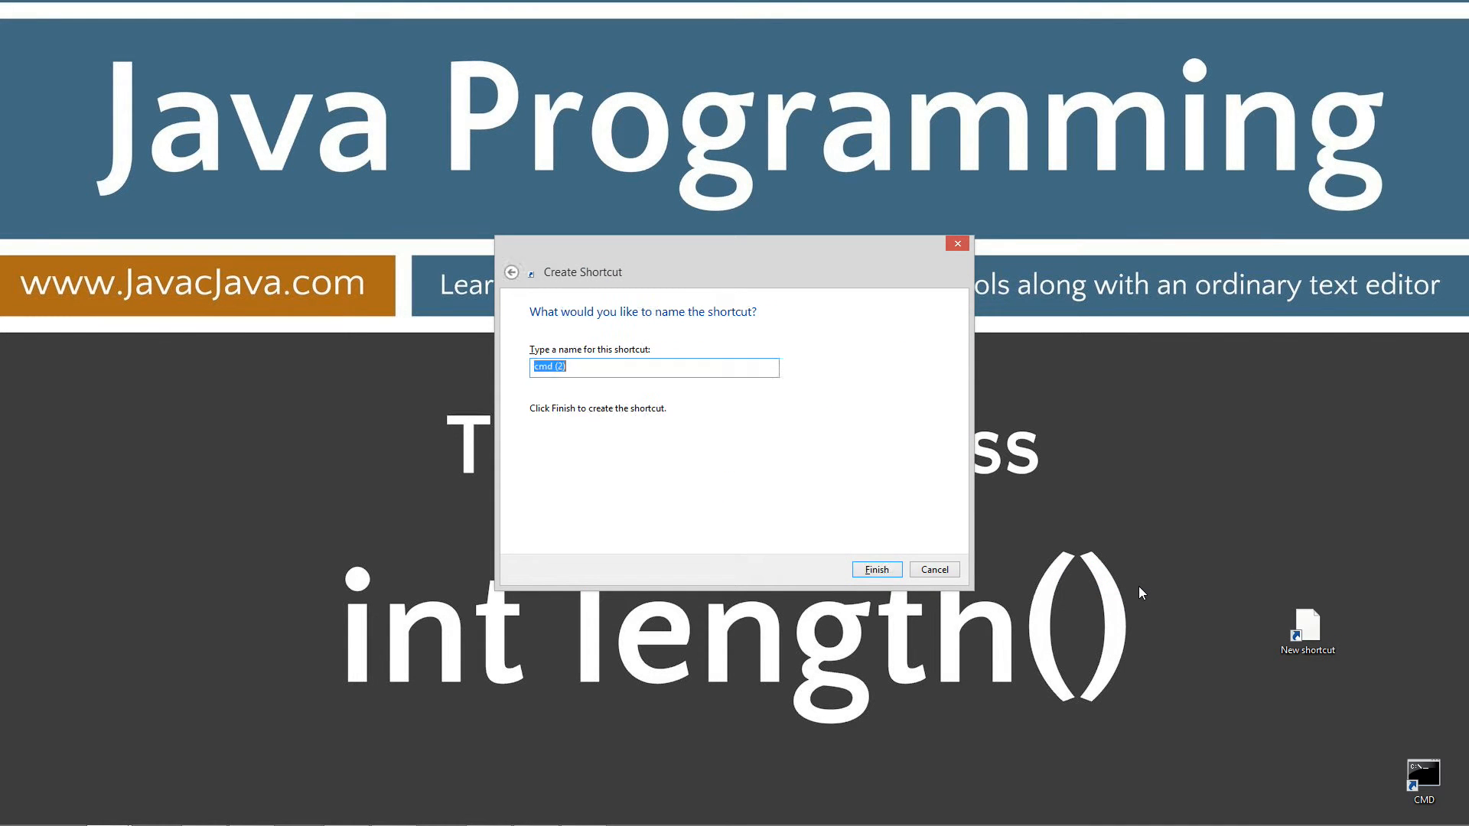
Finish the Create Shortcut wizard so the command prompt shortcut appears on the desktop
click(874, 569)
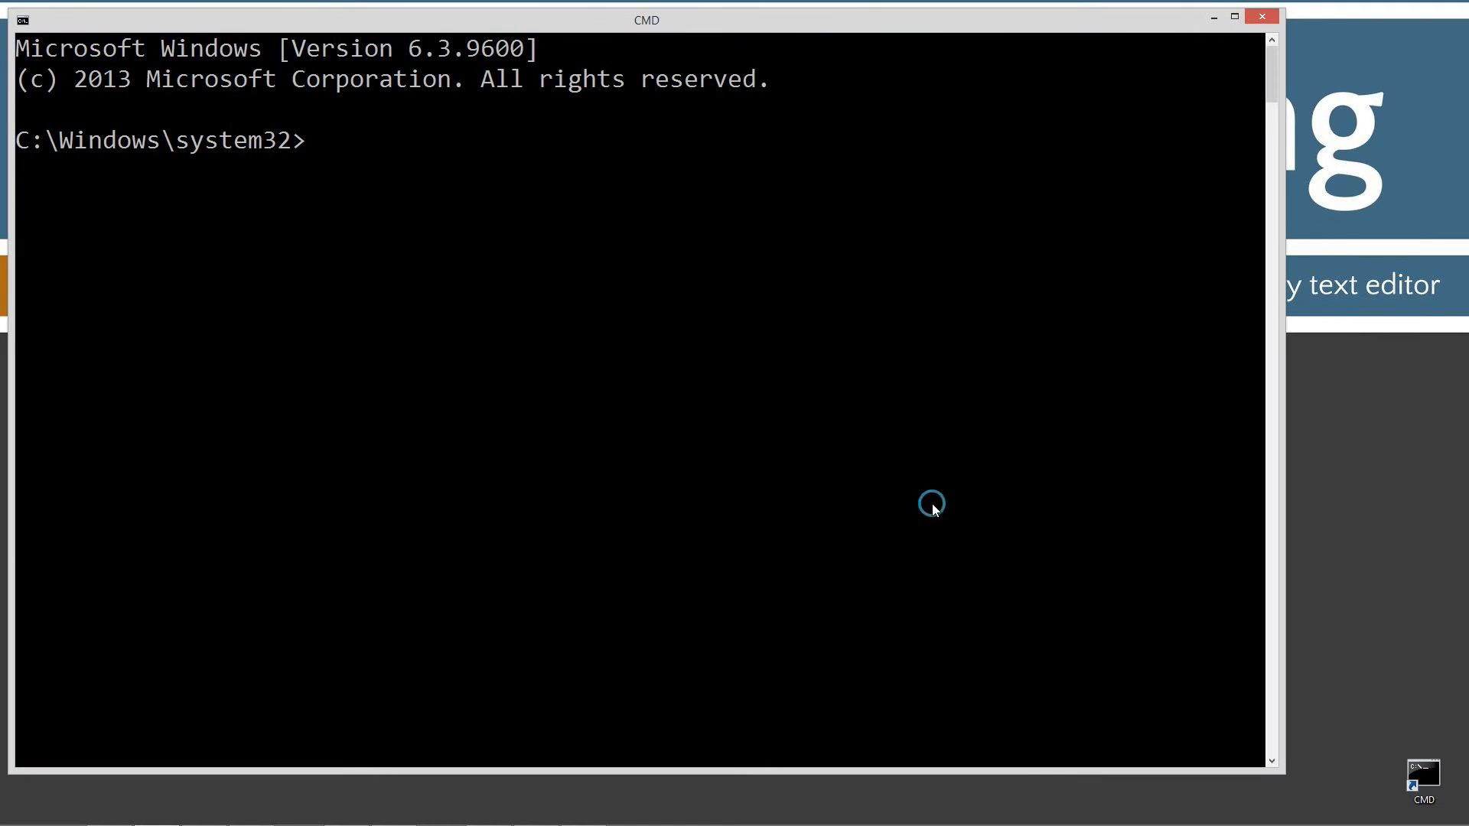
text(javac)
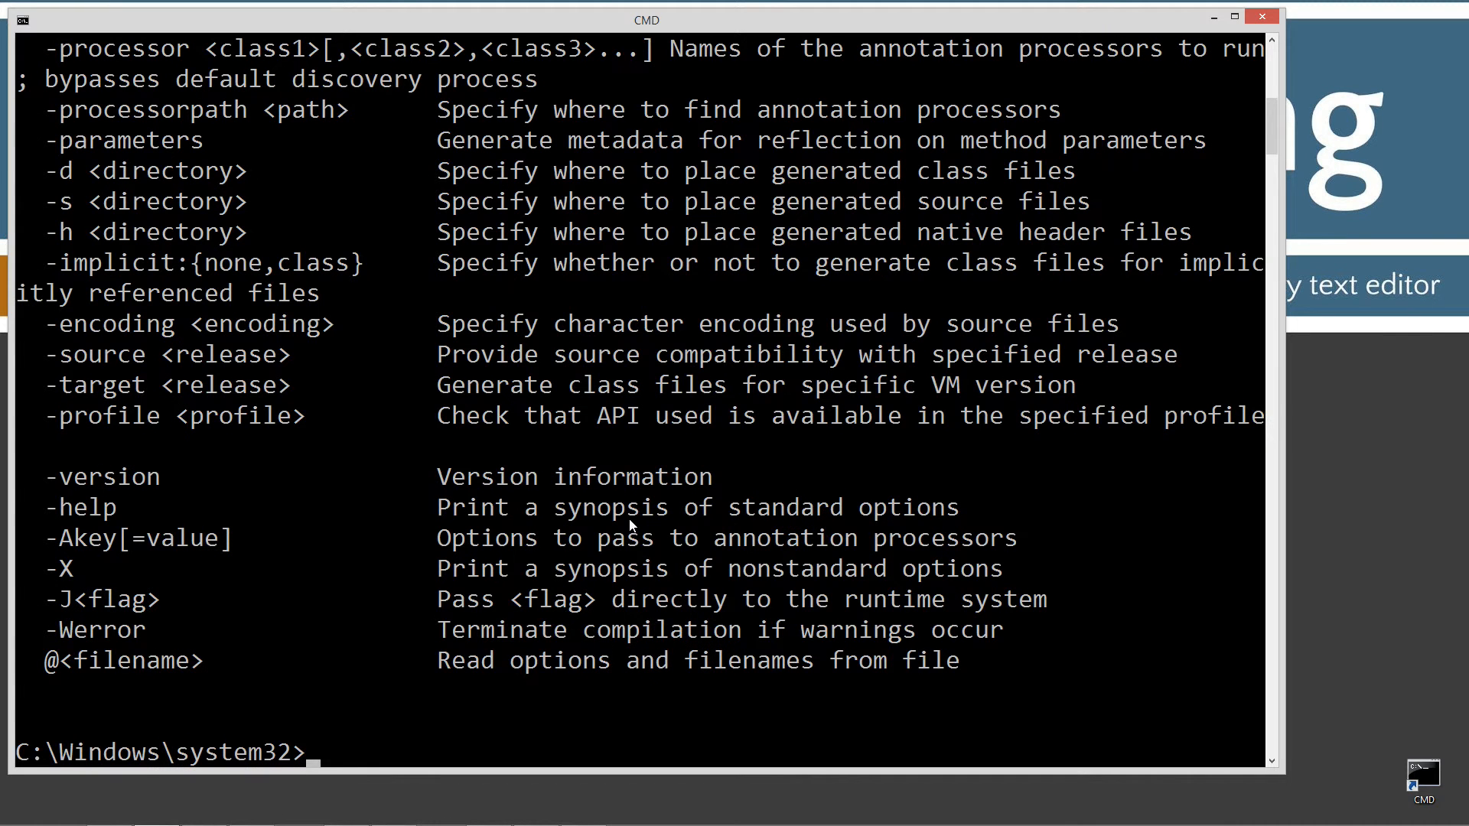
text(cls)
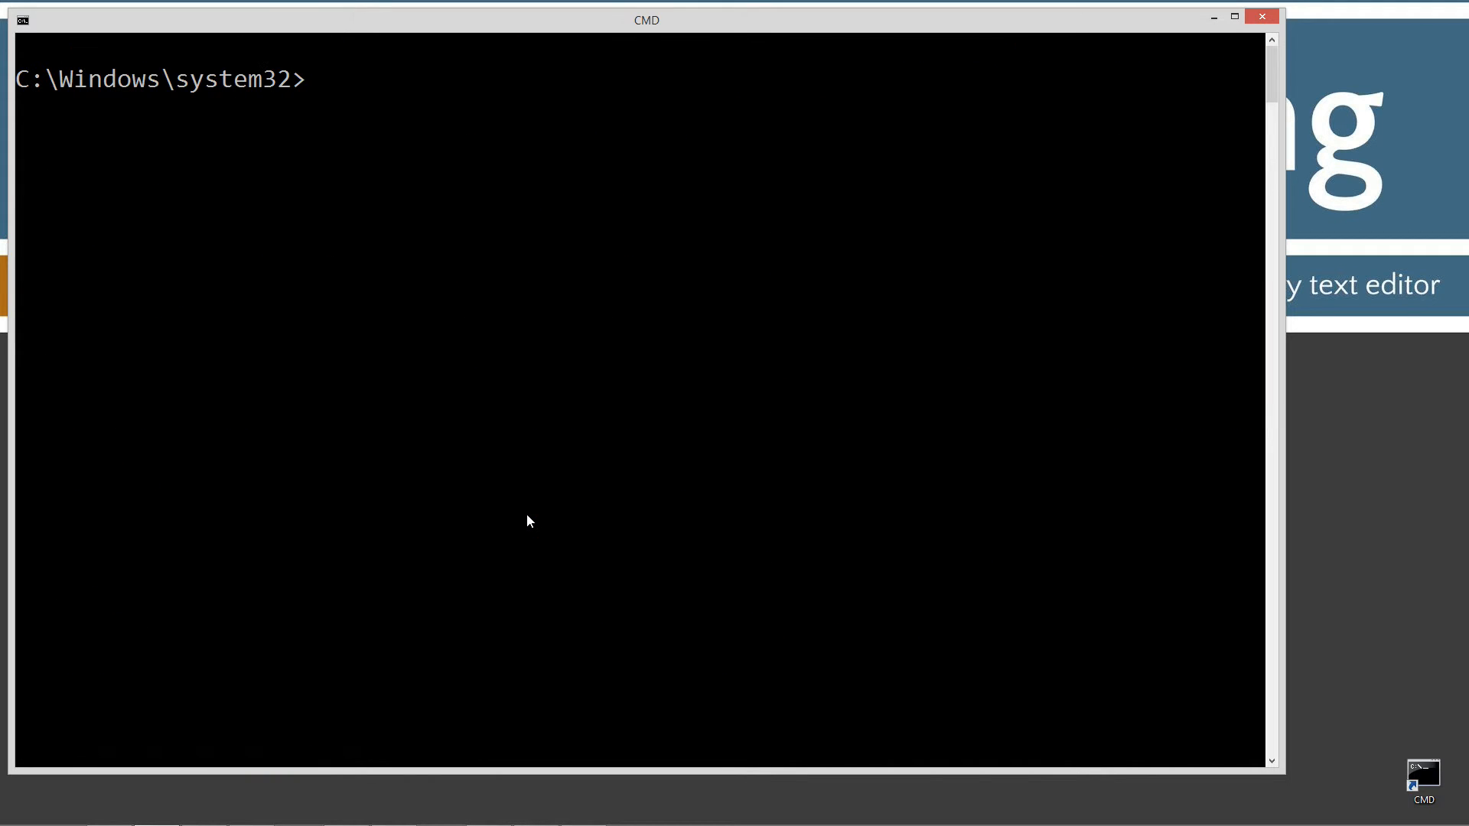
Create C:\Java\StringLength with cd, md and cd commands and move into it
text(cd \)
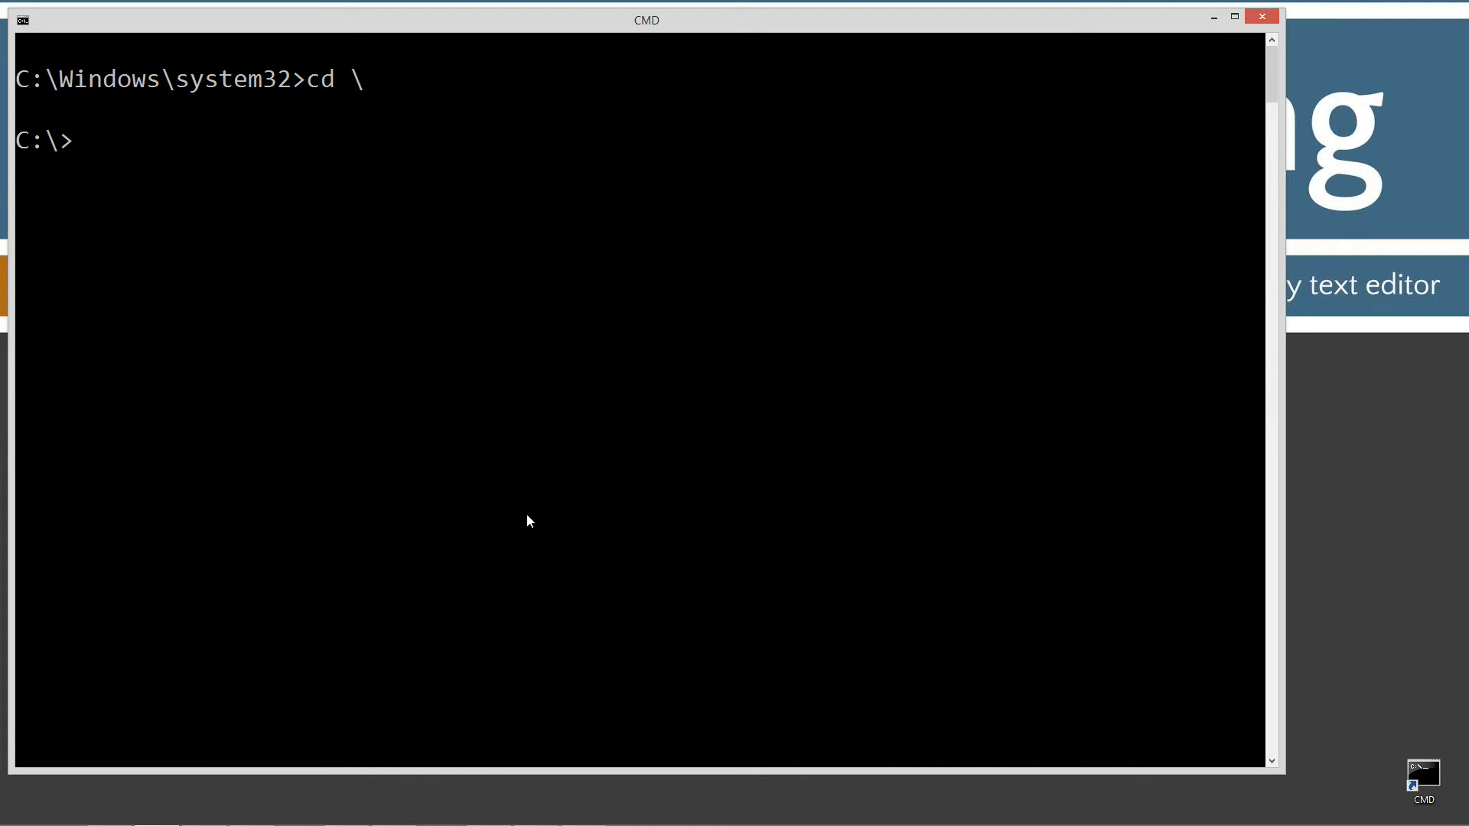
text(md)
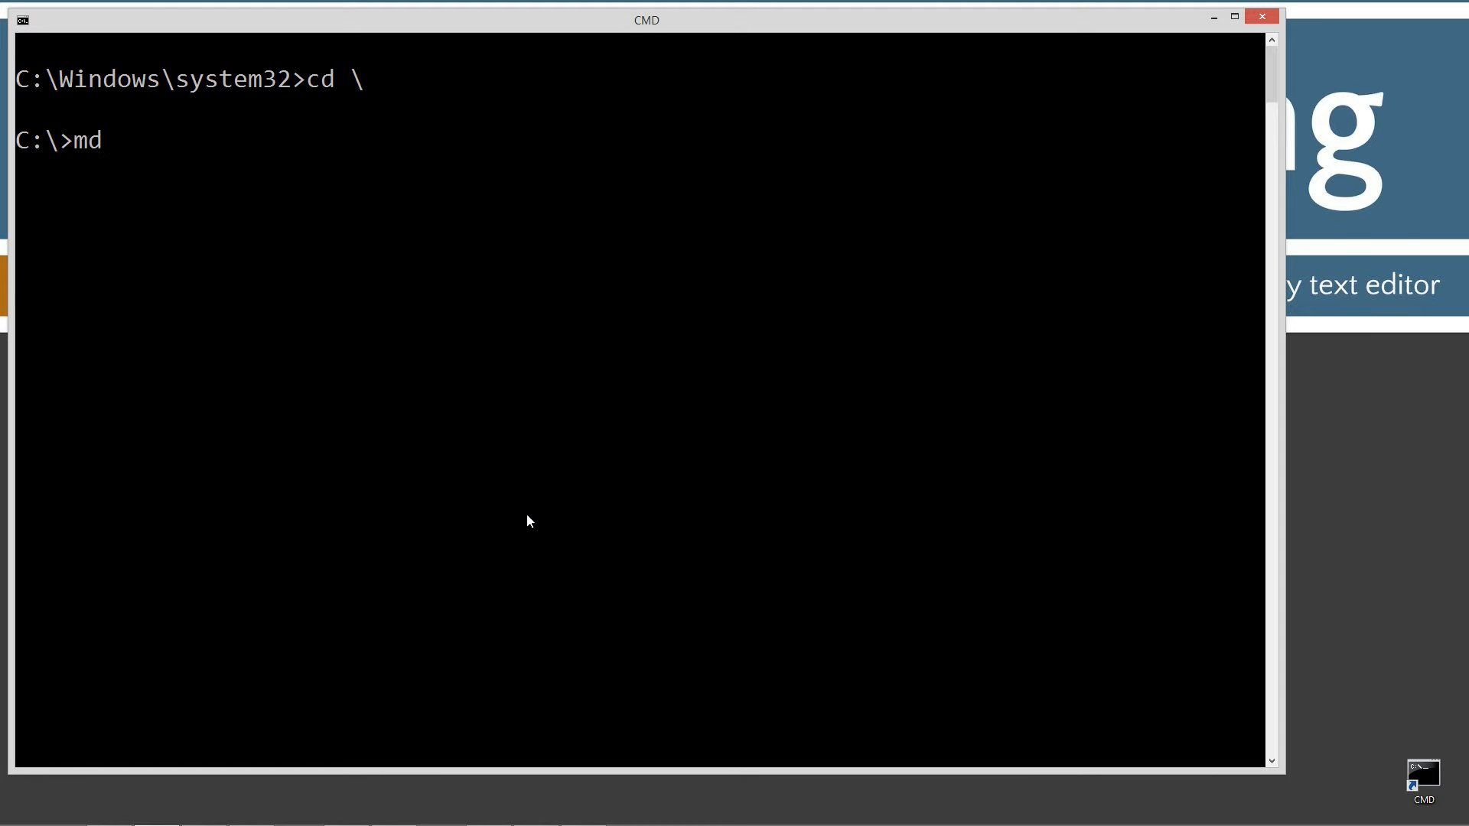
text(Java)
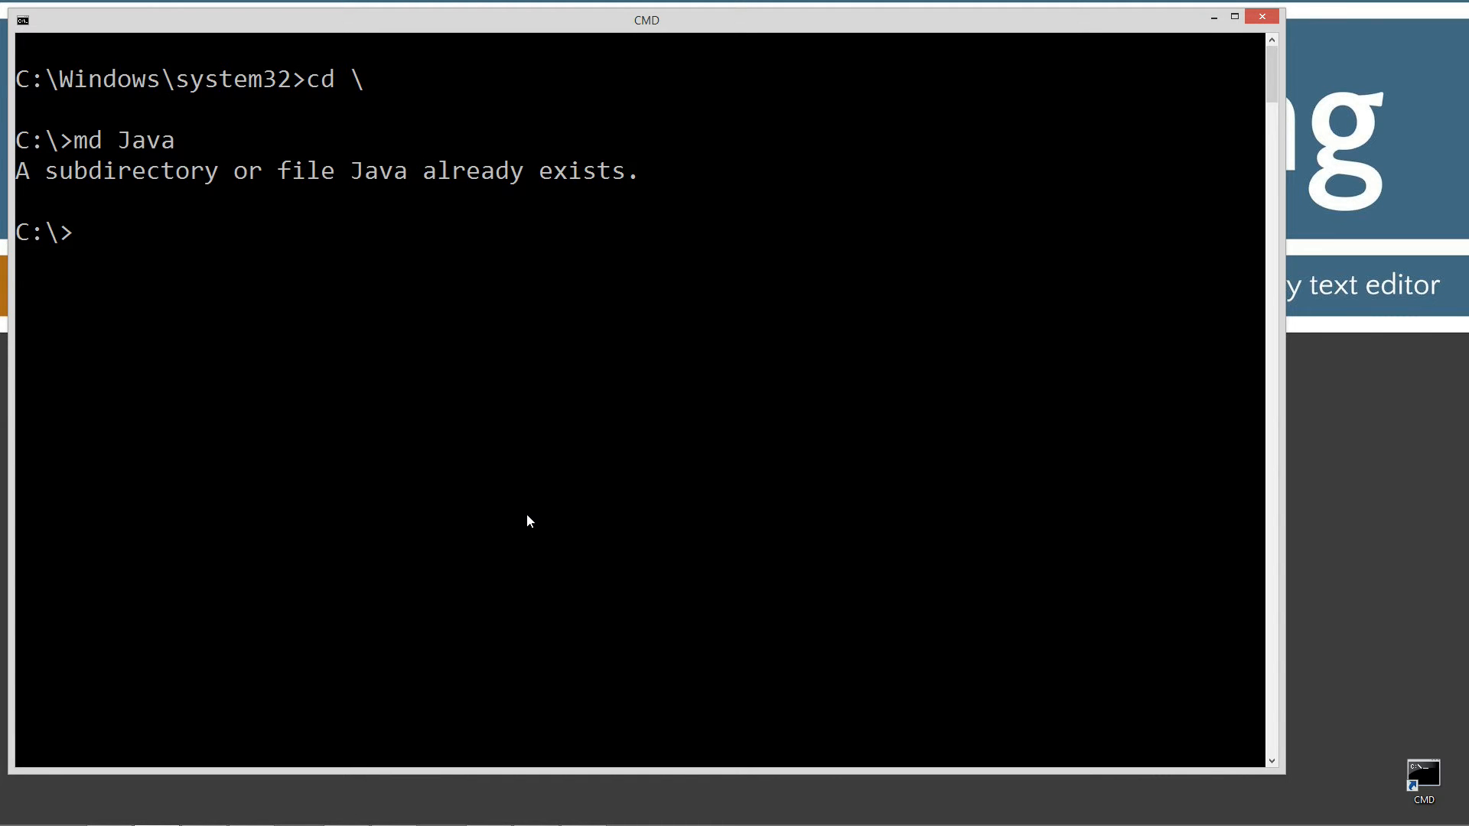
text(cd Java)
text(m)
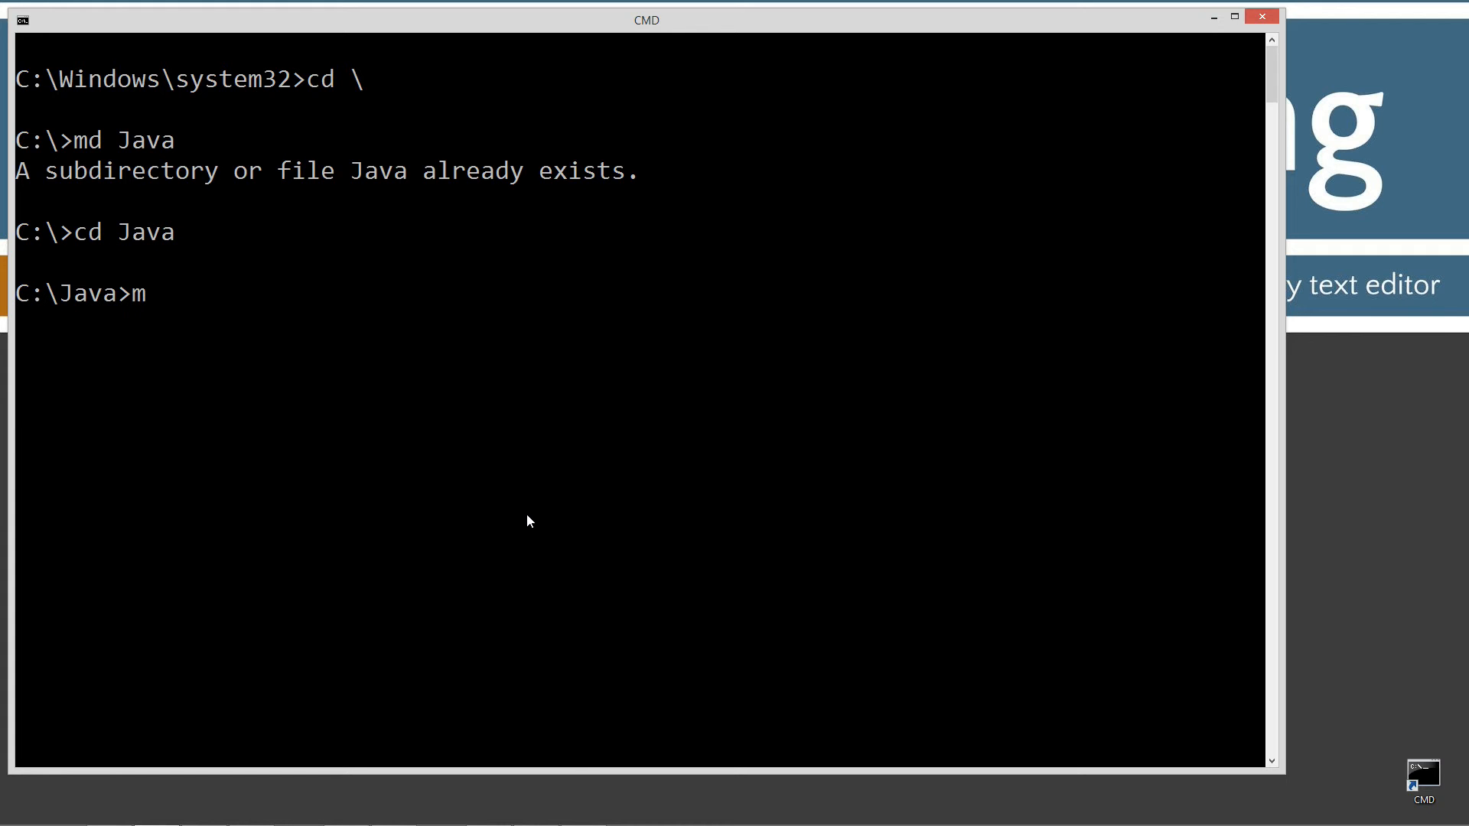
text(d StringS)
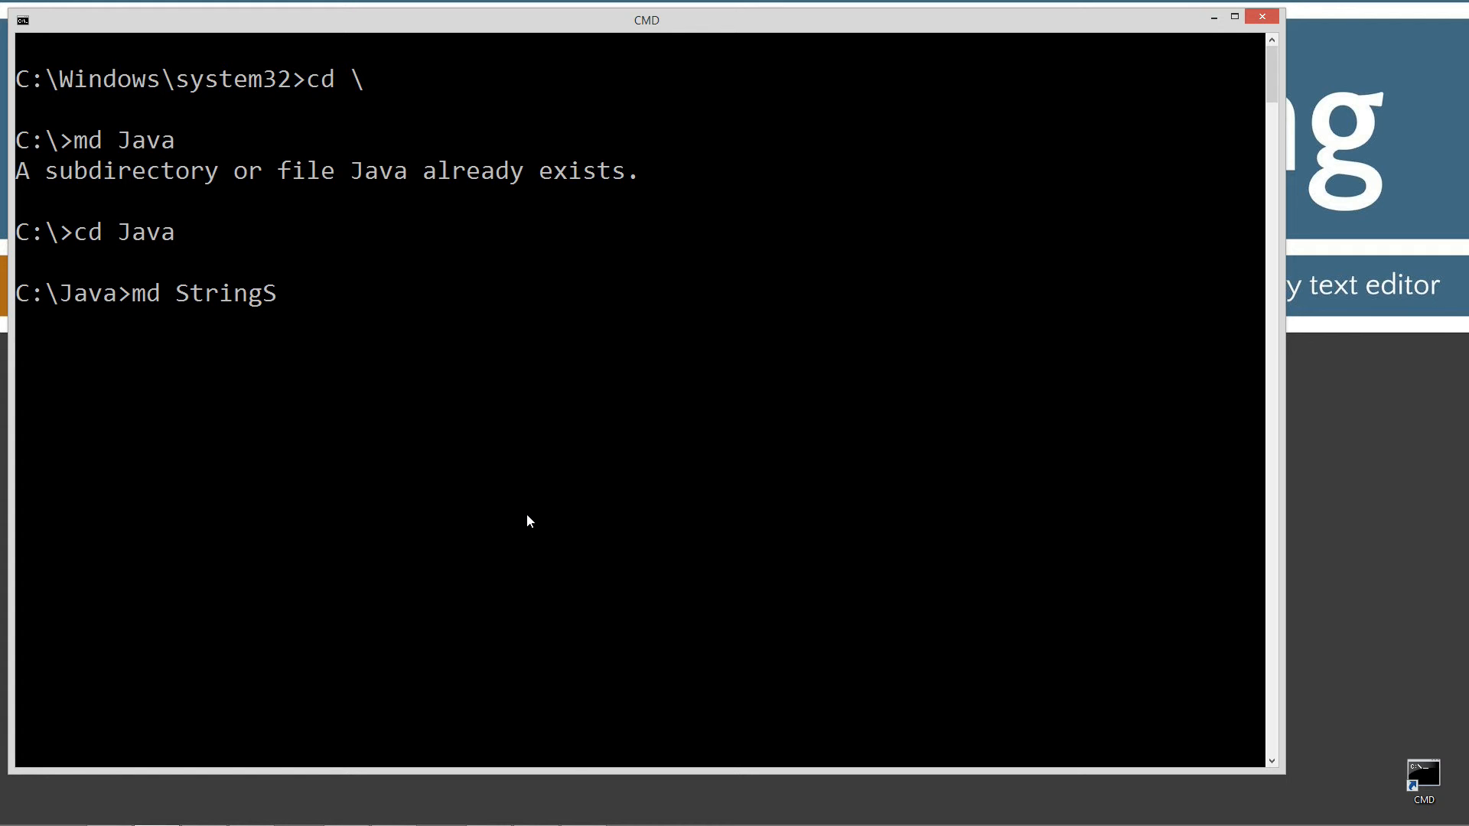
text(ength)
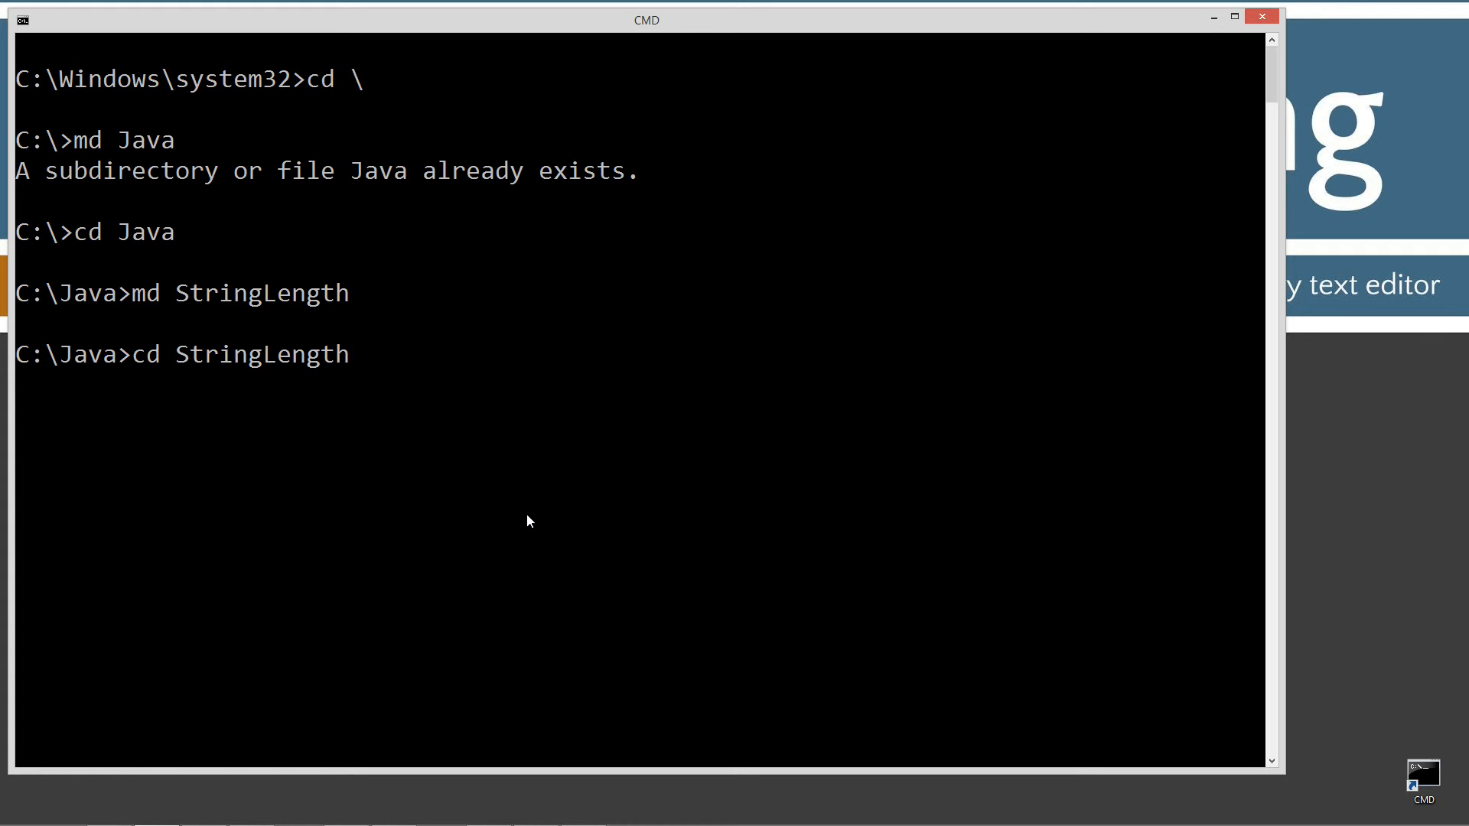
Launch Notepad on a new StringLength.java file from the command prompt
text(notepad)
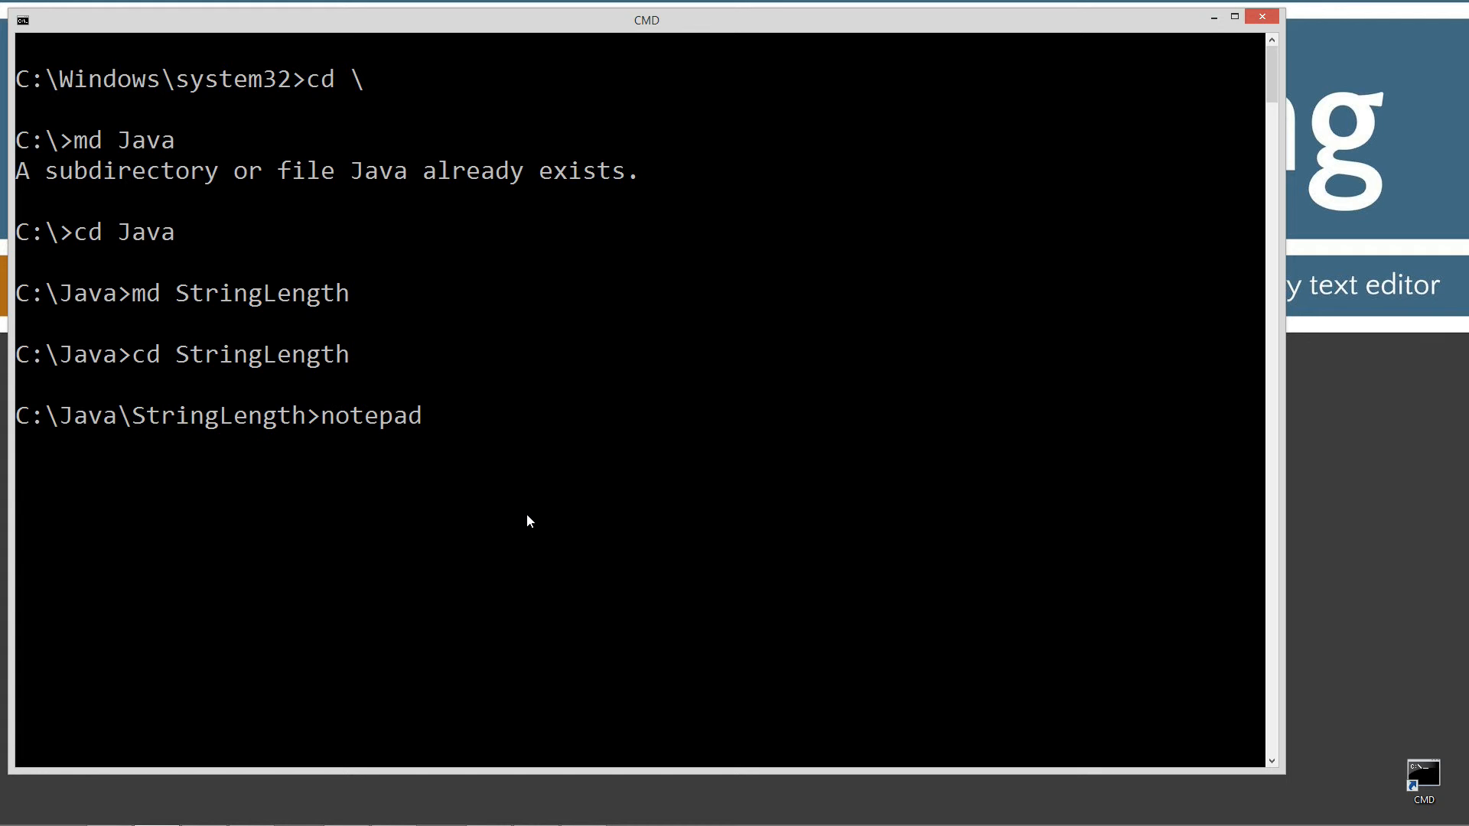
text(Srin)
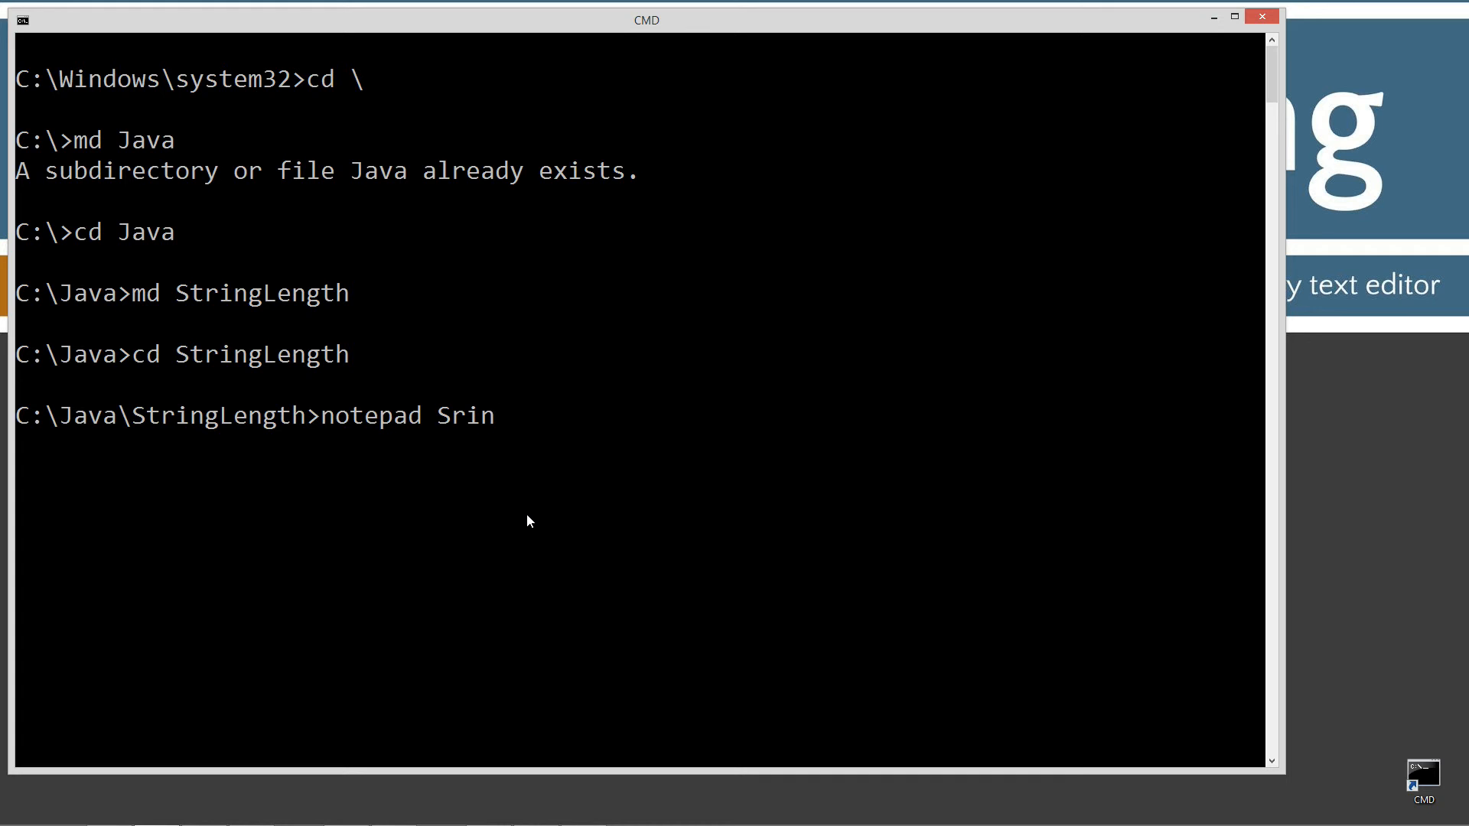
text(StringLe)
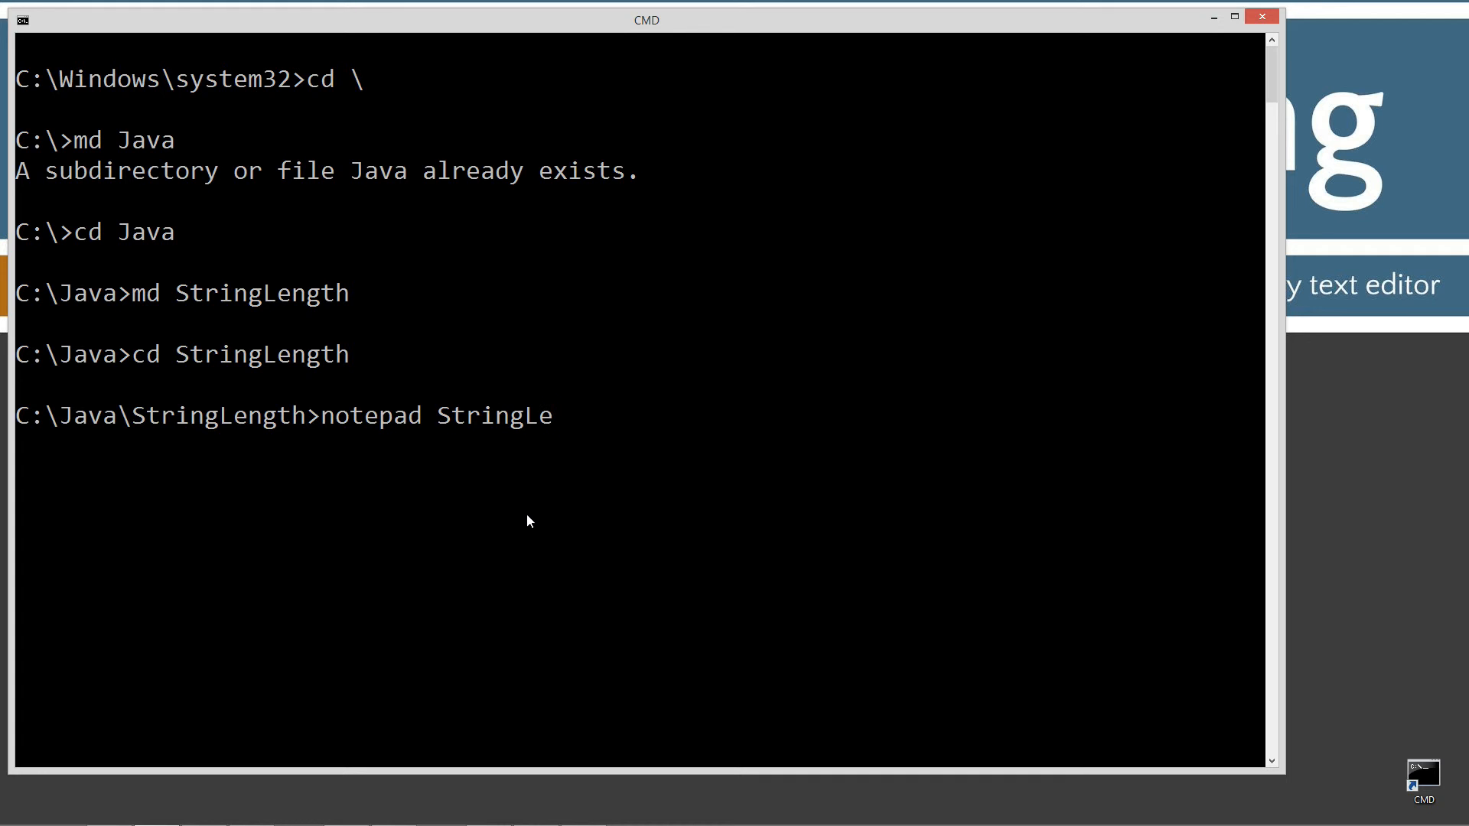
text(ngth.java)
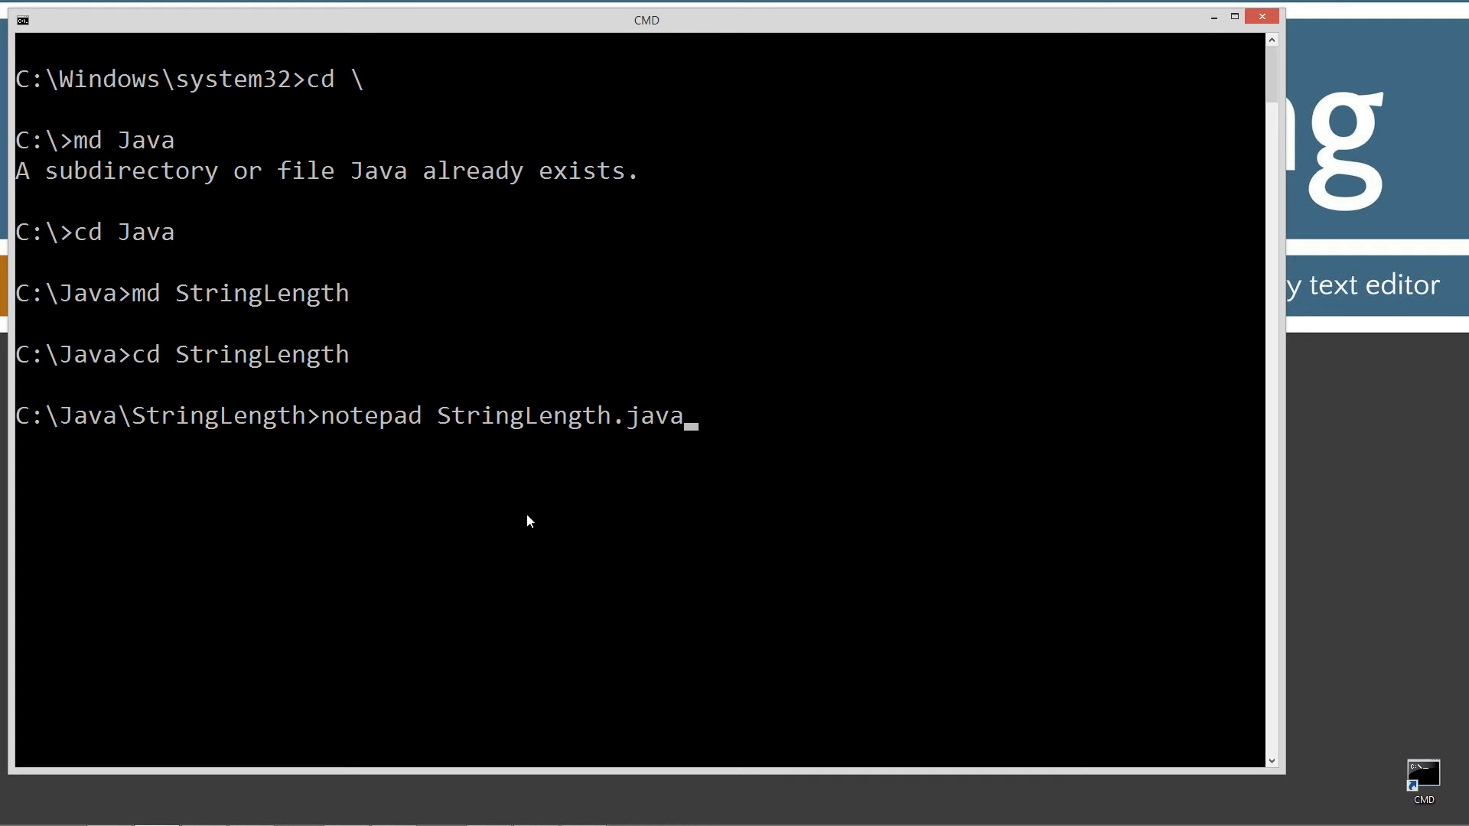
mouse_move(744, 414)
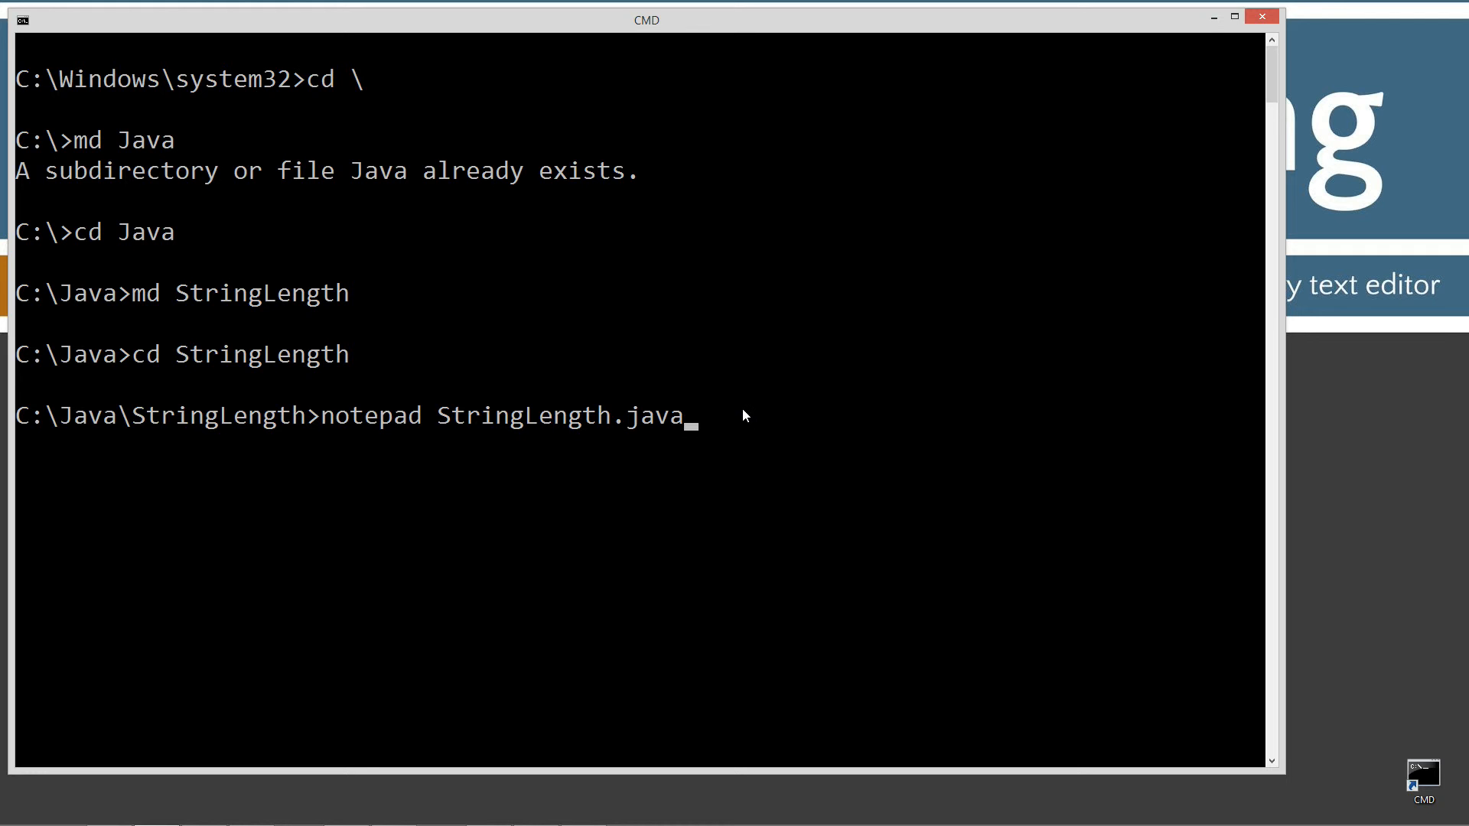
key(enter)
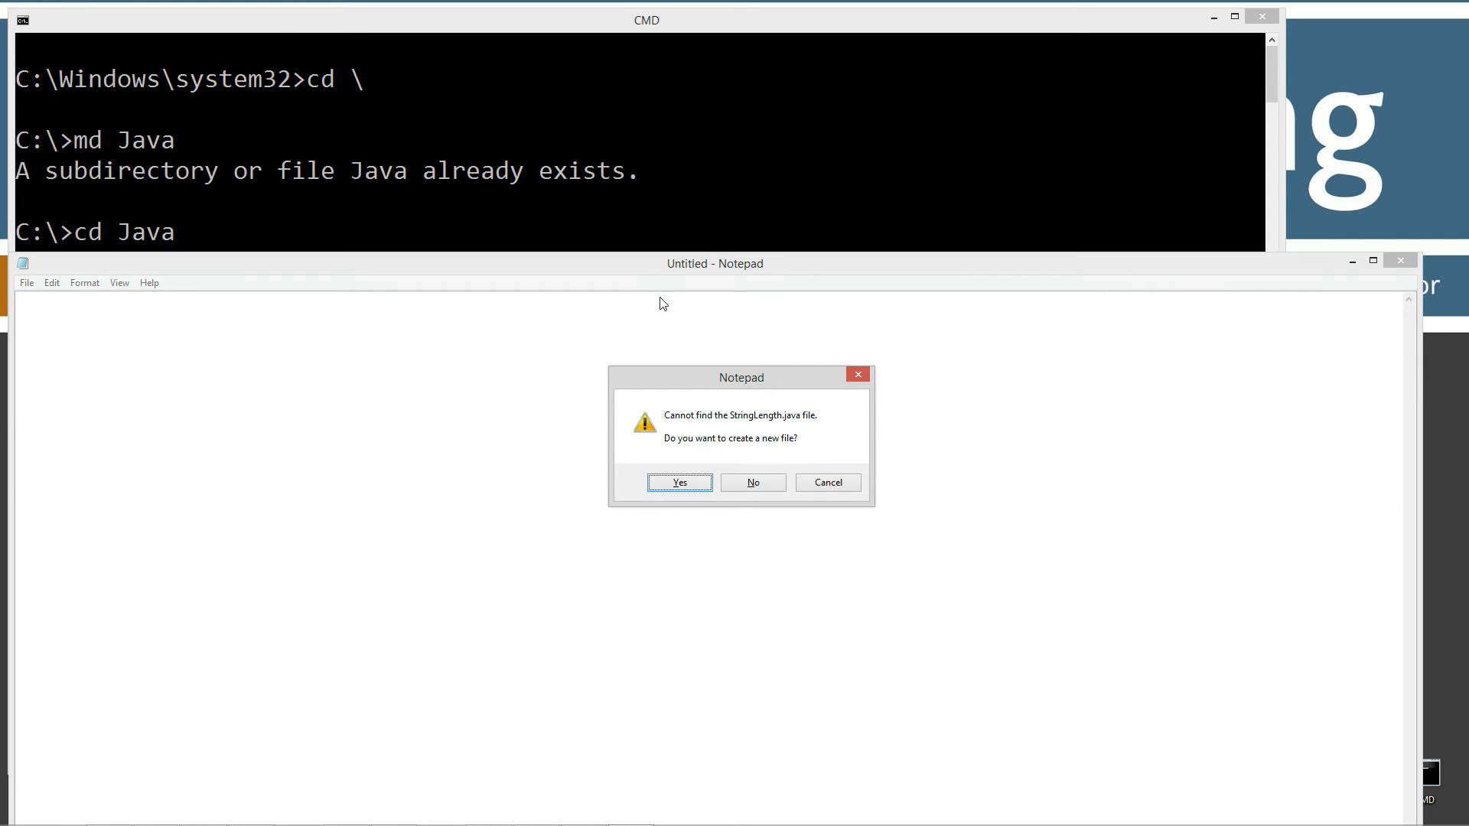
Agree to create StringLength.java and start writing in the empty Notepad document
click(677, 482)
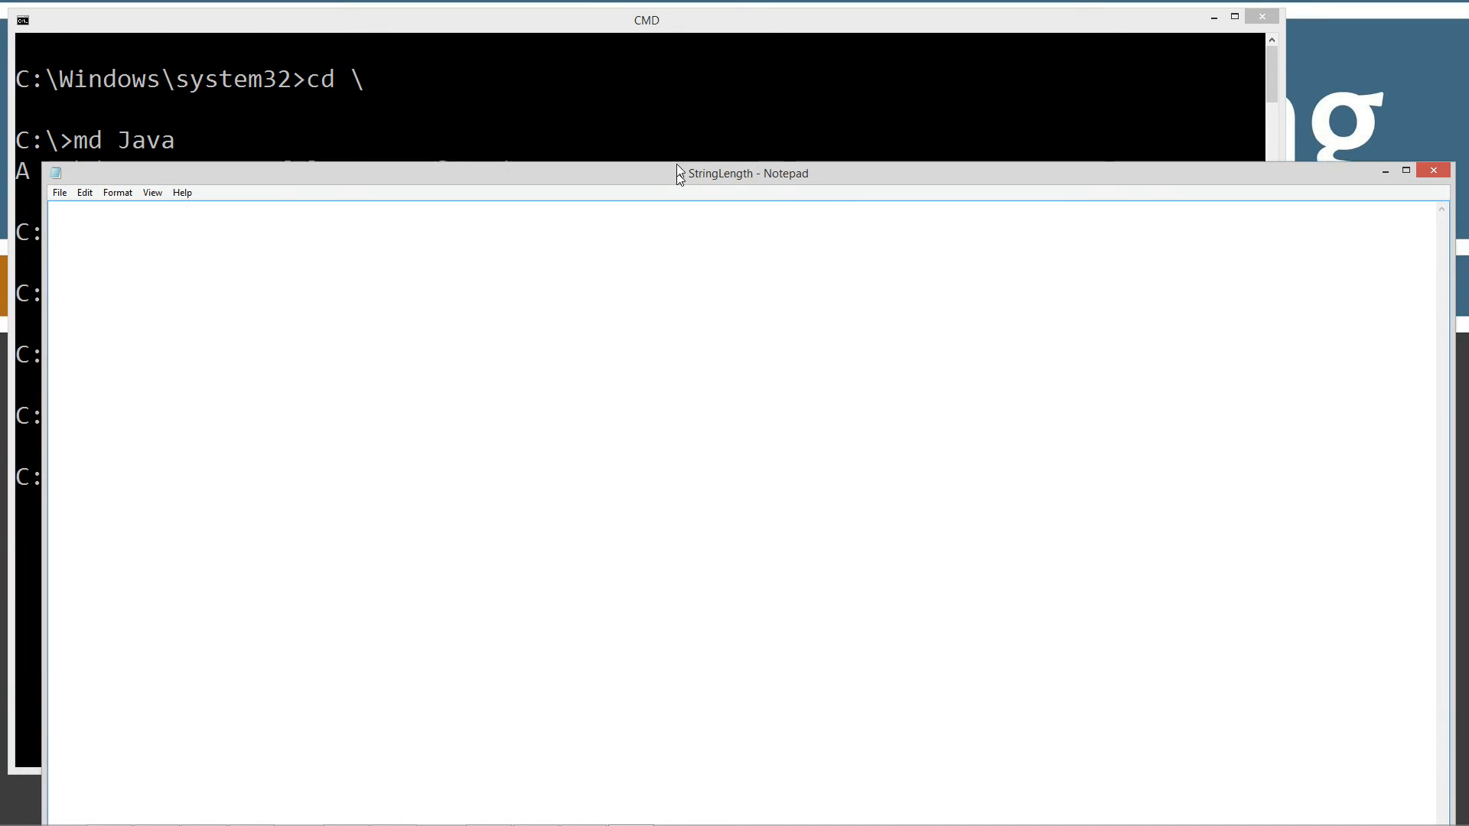
drag(747, 173, 710, 65)
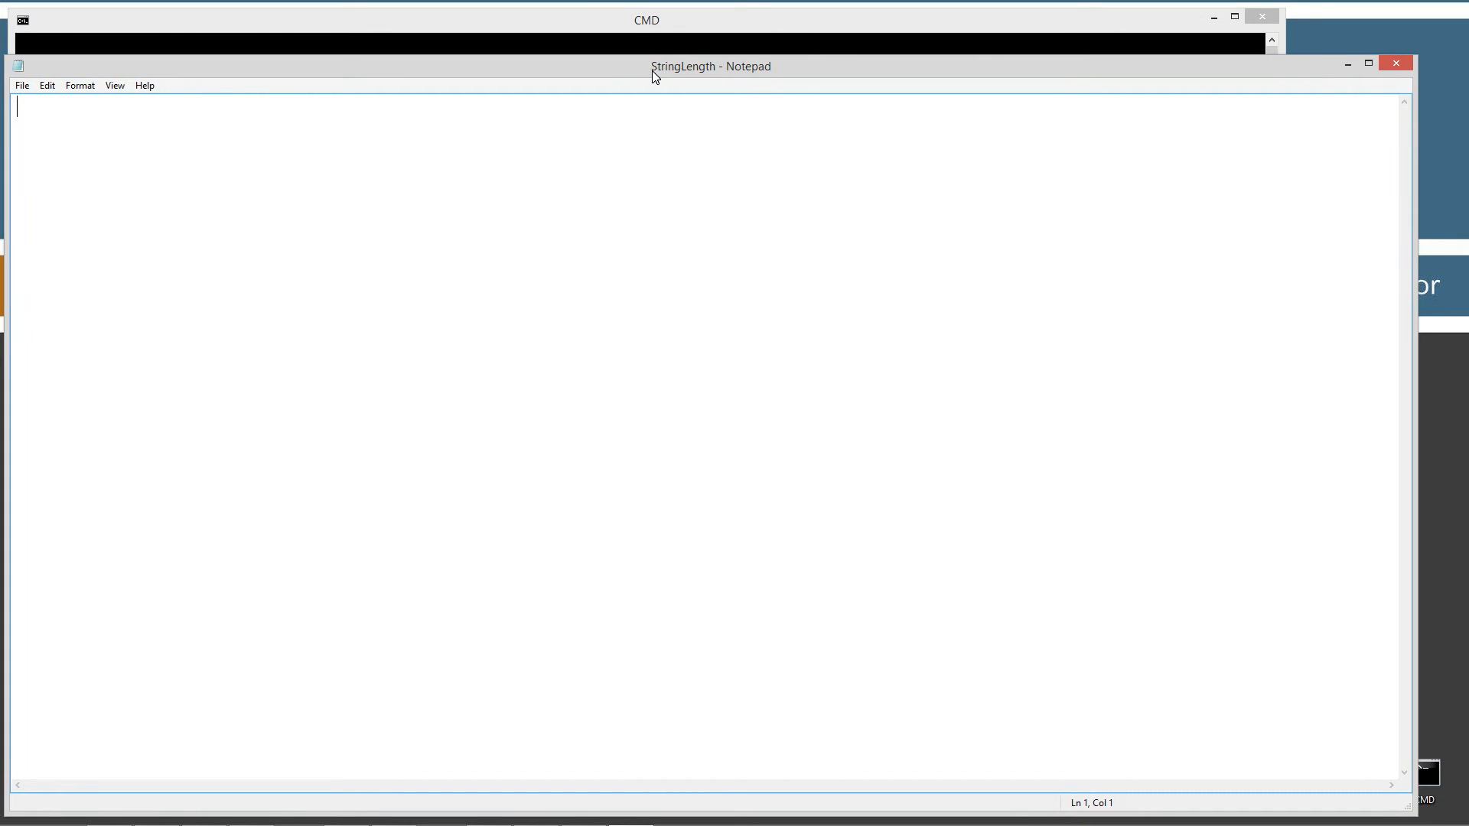
click(21, 85)
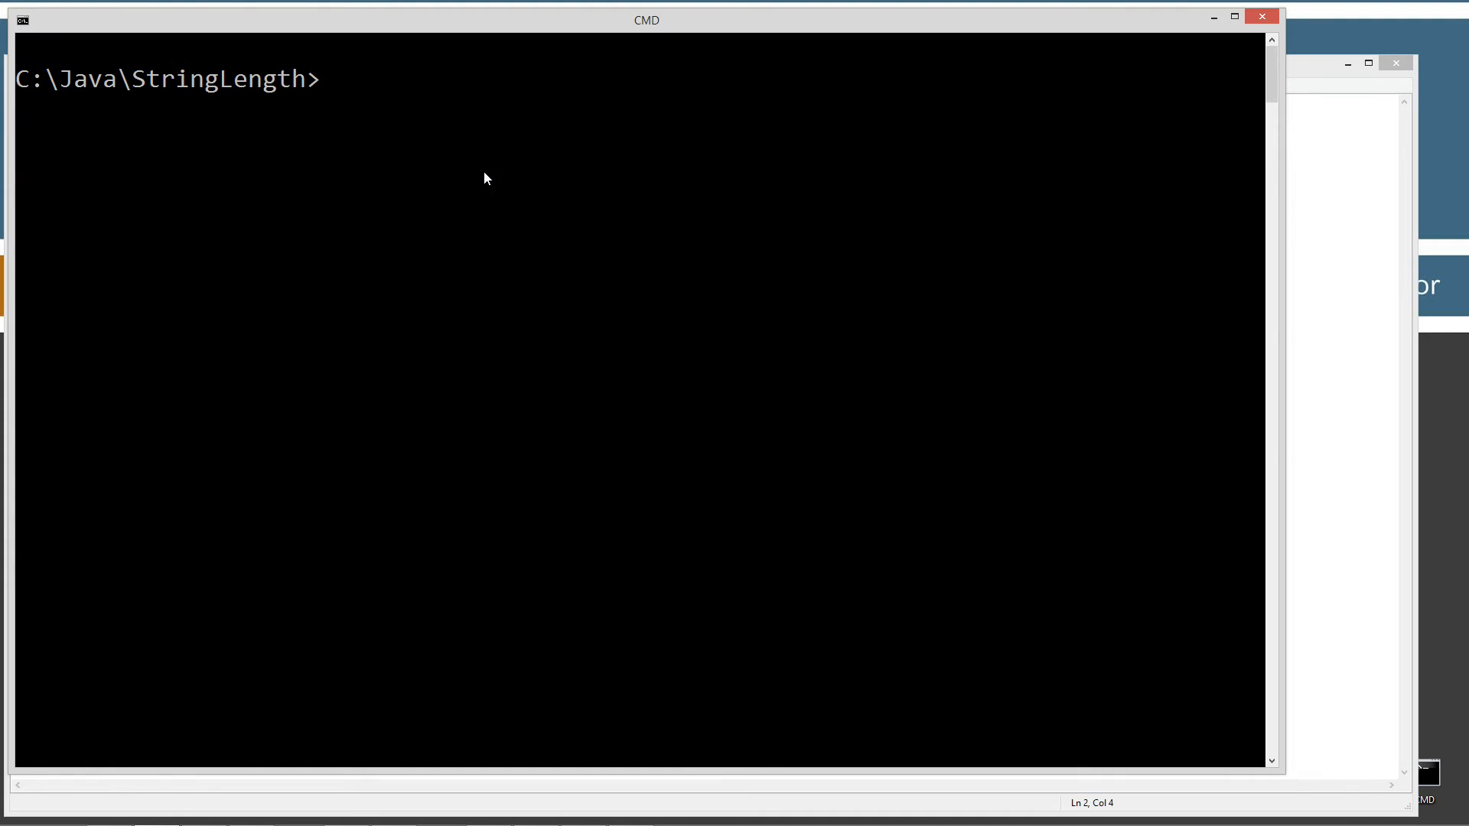
Compile with javac StringLength.java and begin the java StringLength run command
text(javac)
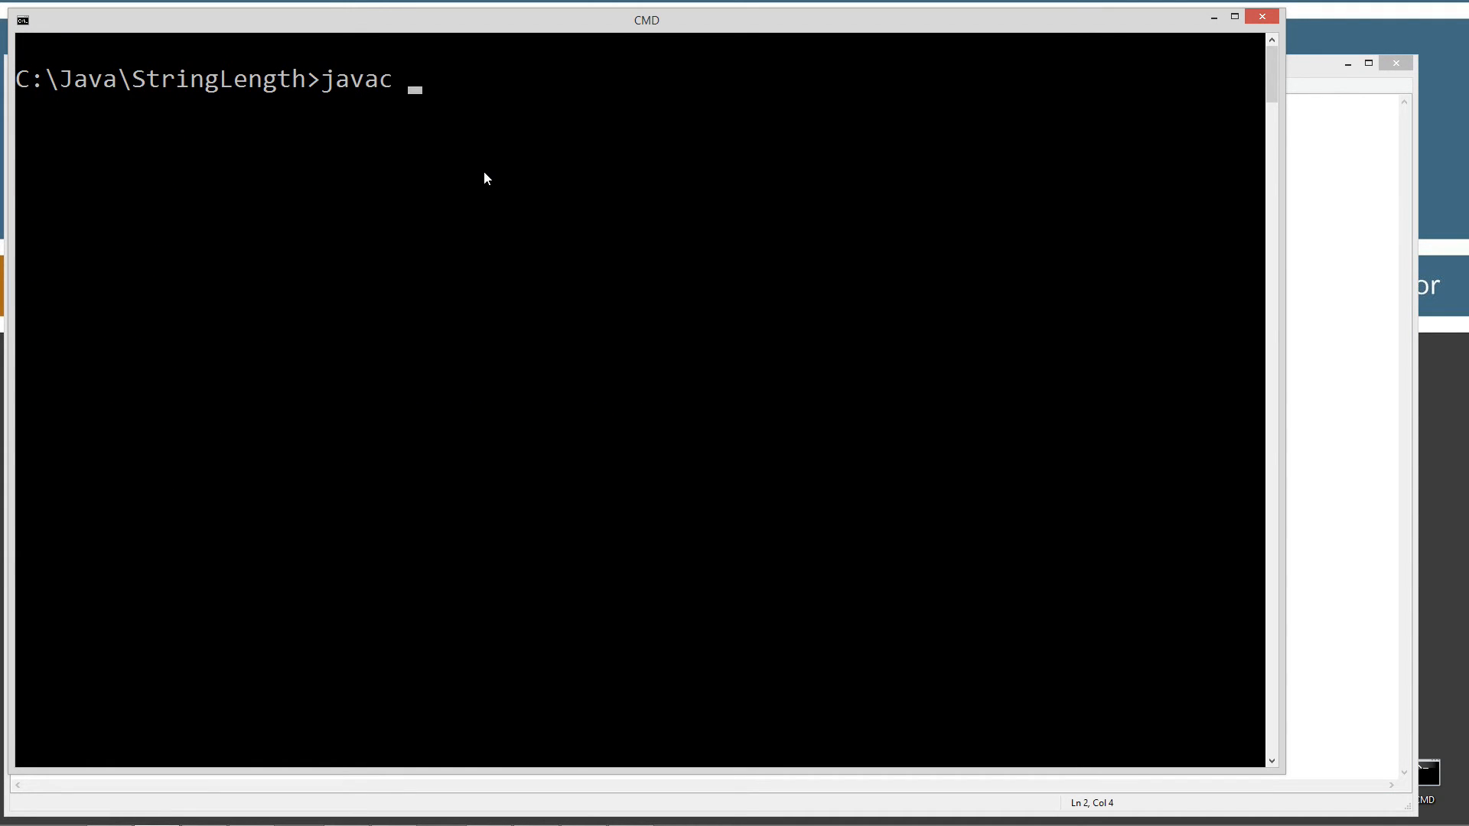
text(StringLength.java)
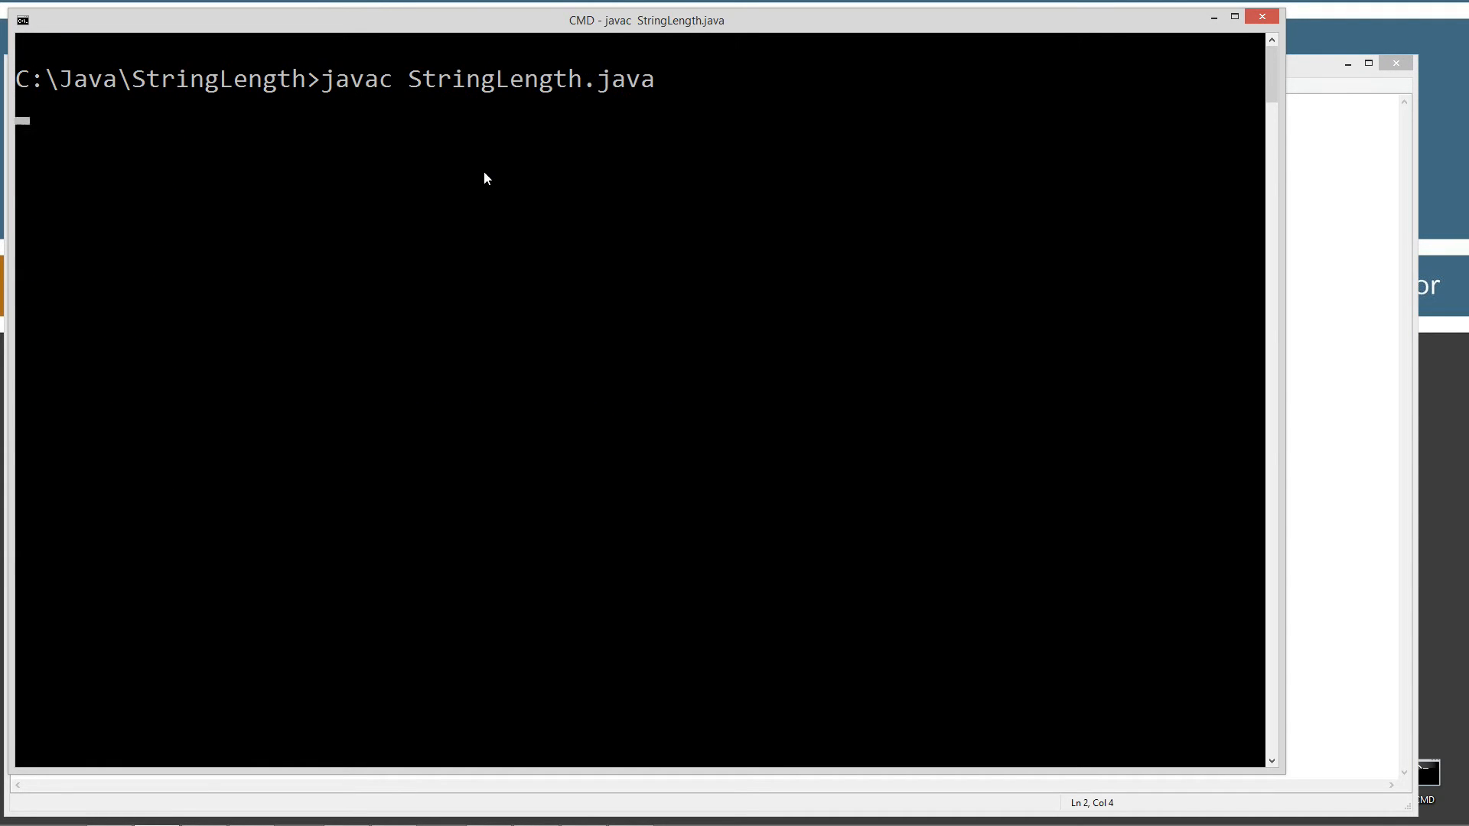
text(java StringLength.cl)
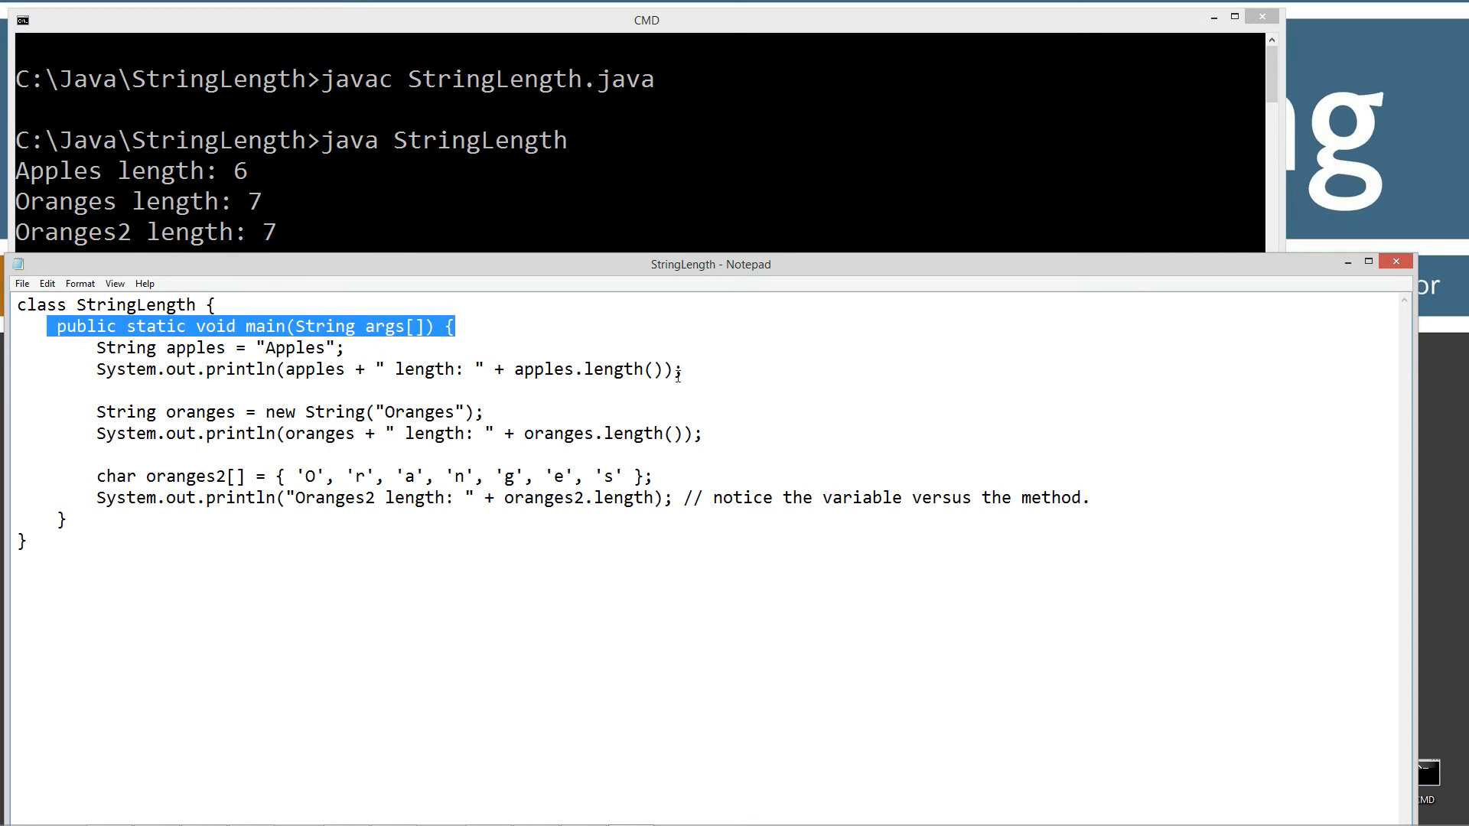
mouse_move(237, 424)
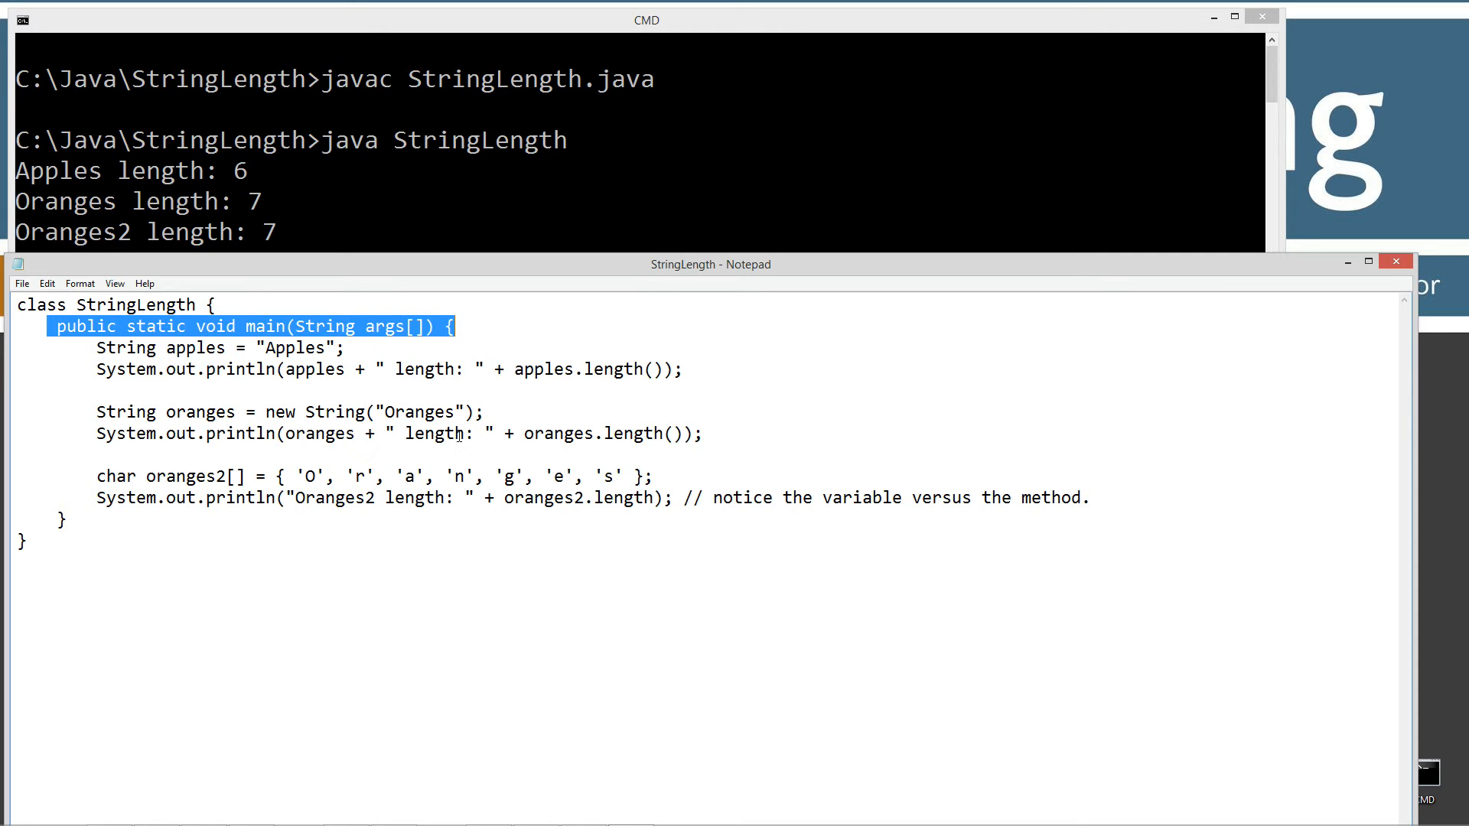
mouse_move(289, 298)
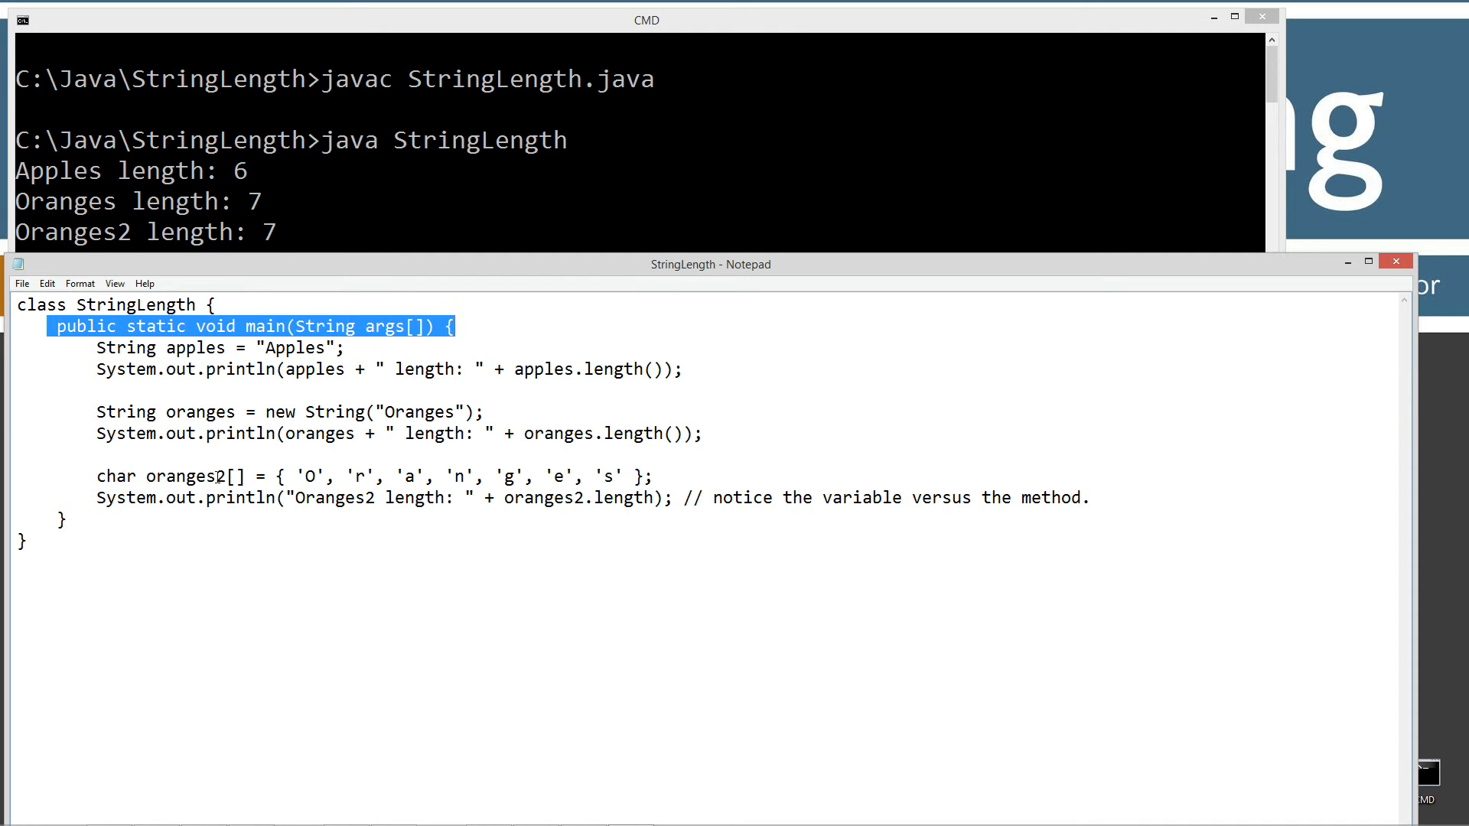
mouse_move(300, 476)
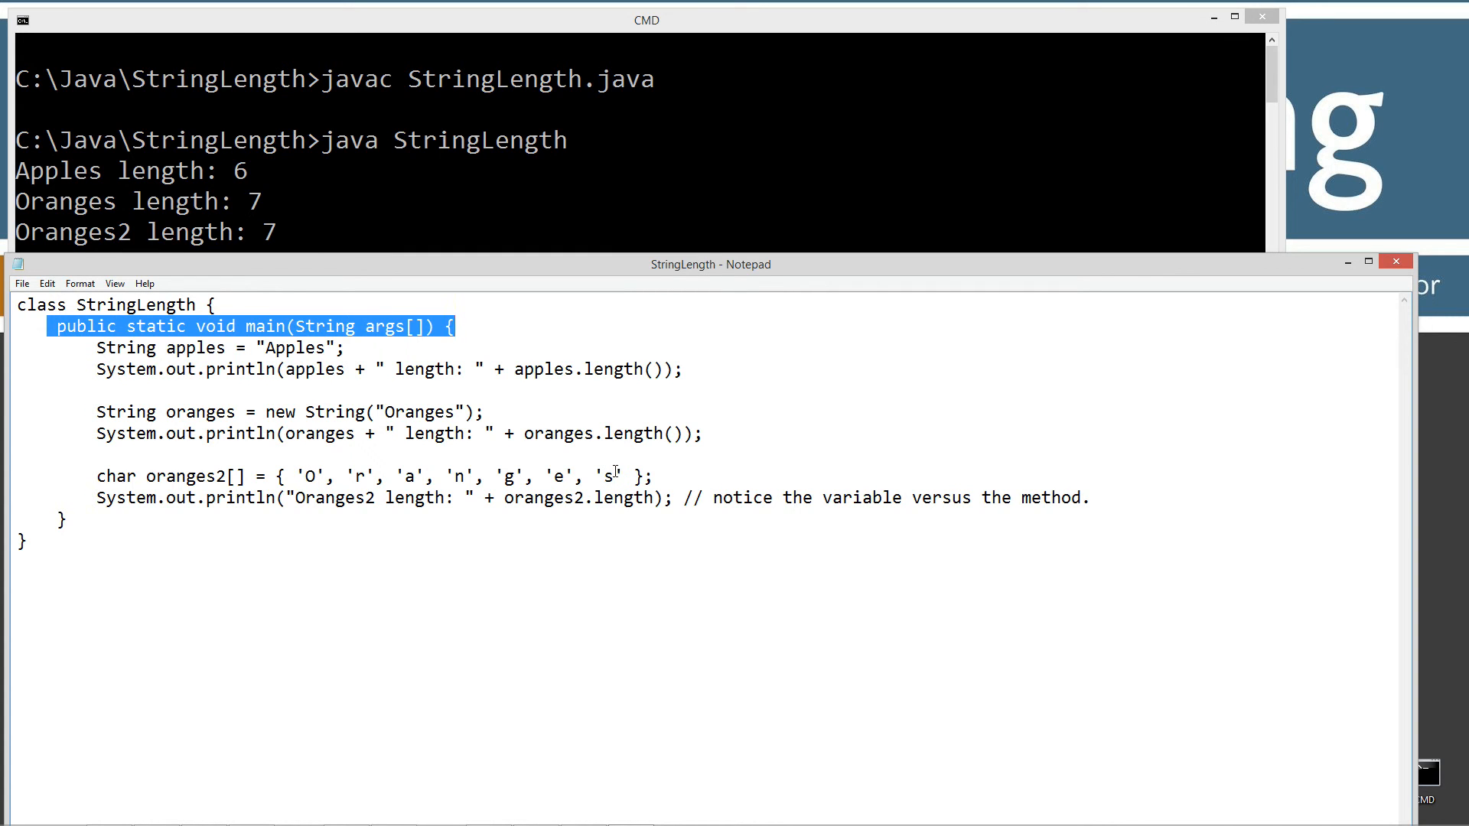
mouse_move(623, 476)
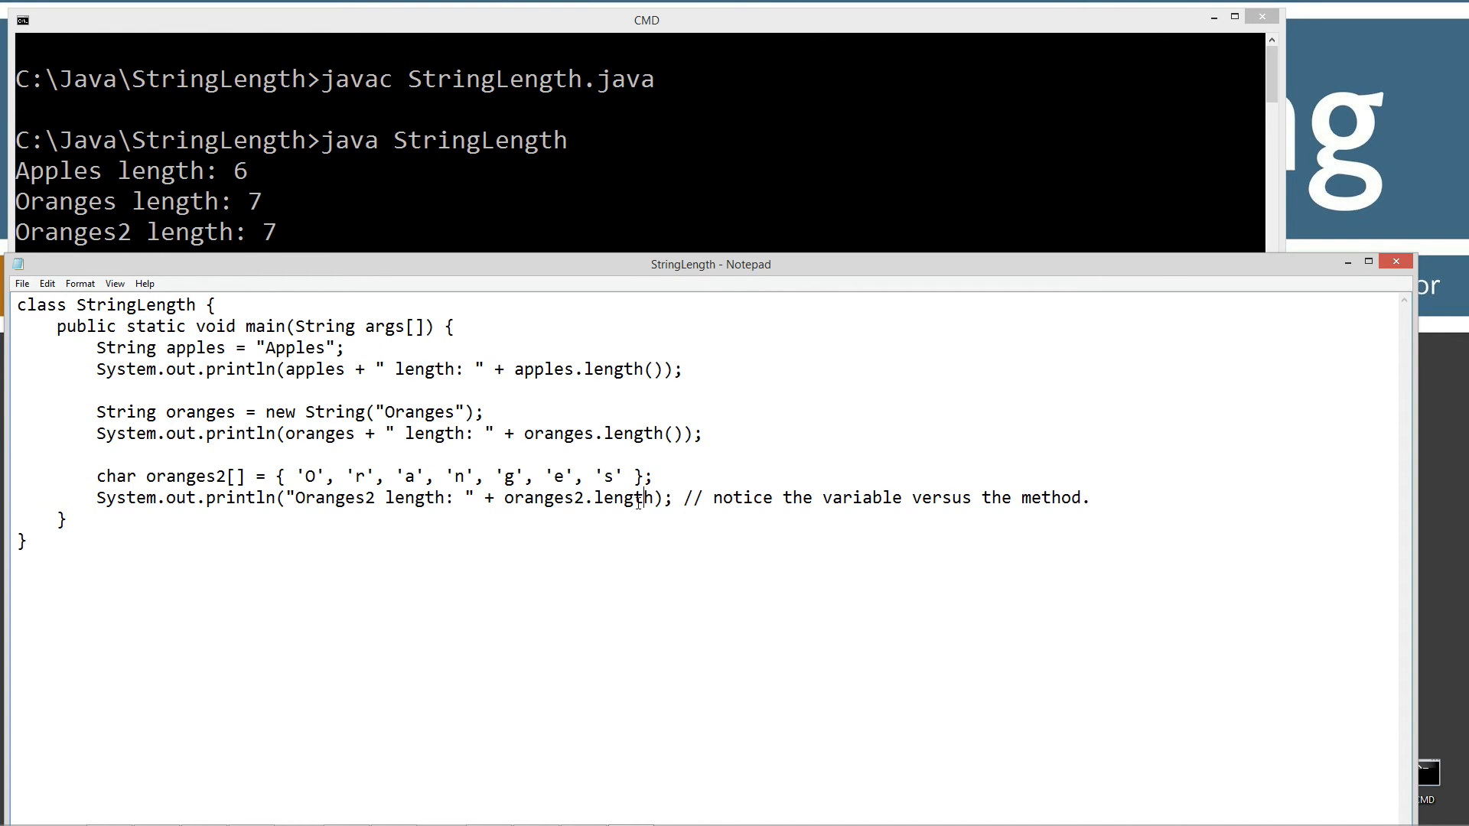
Highlight the length field of oranges2 to explain it, then clear the selection
double_click(621, 497)
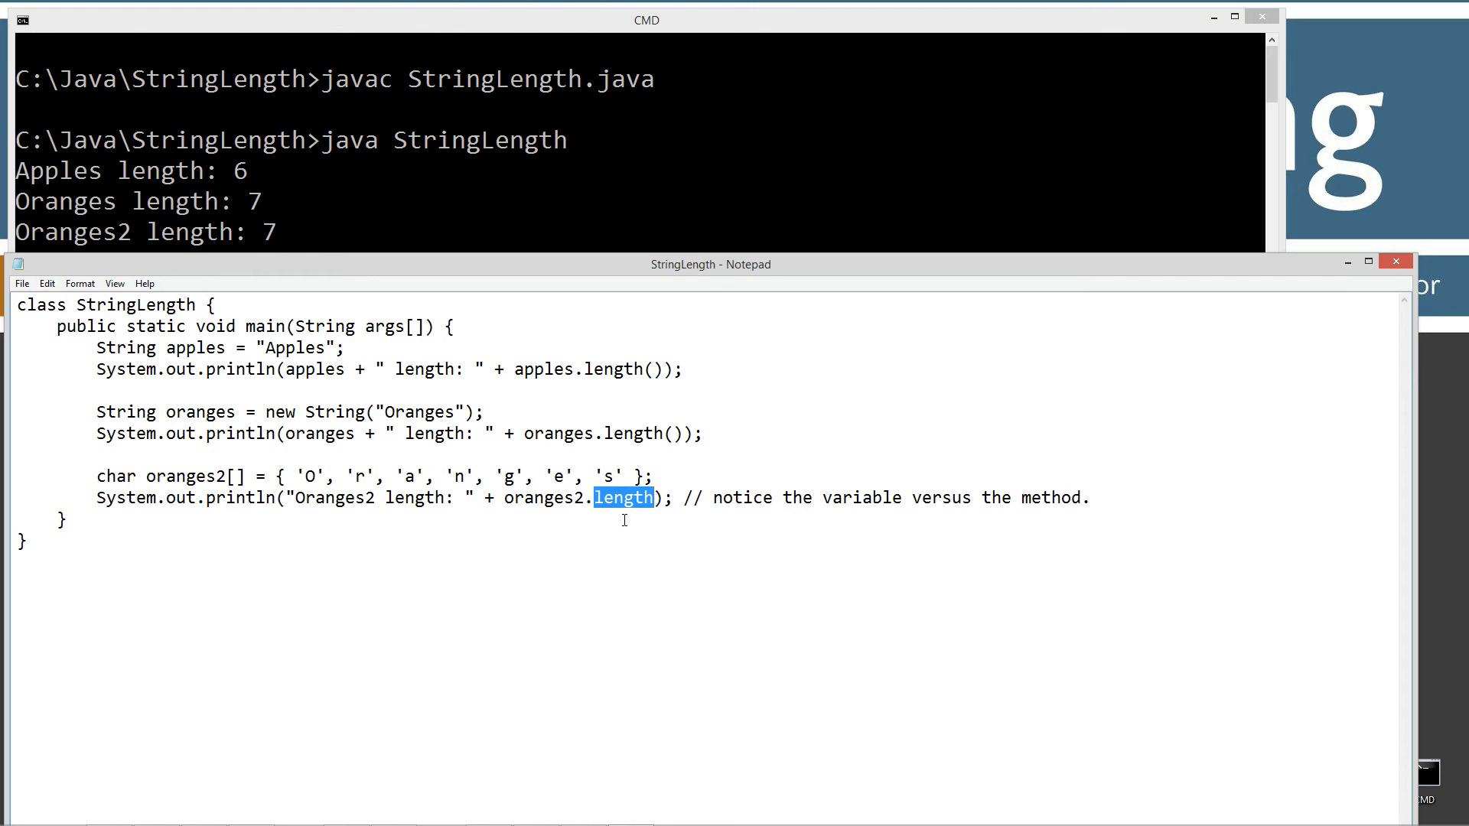
mouse_move(657, 498)
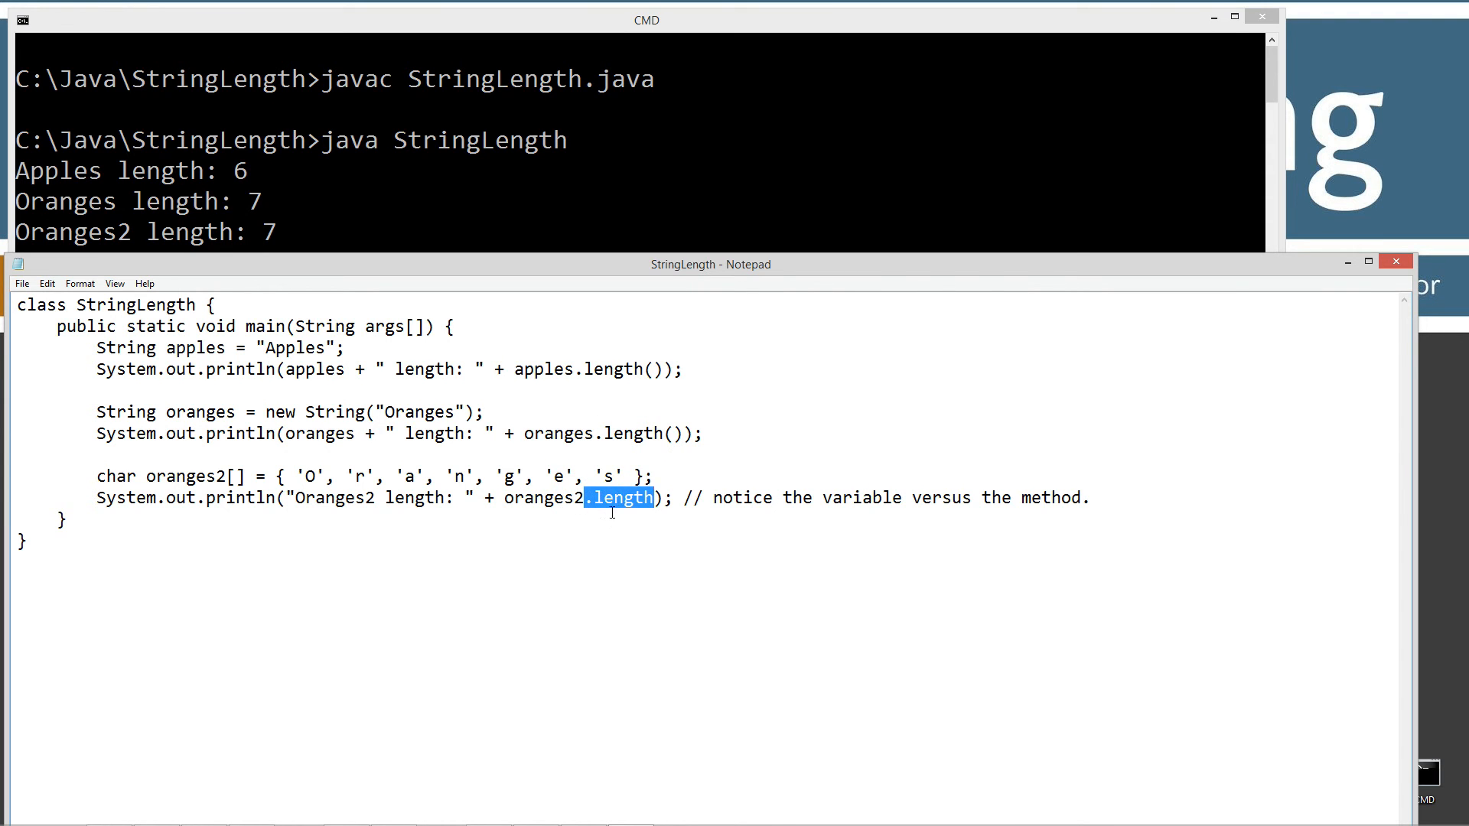
click(614, 497)
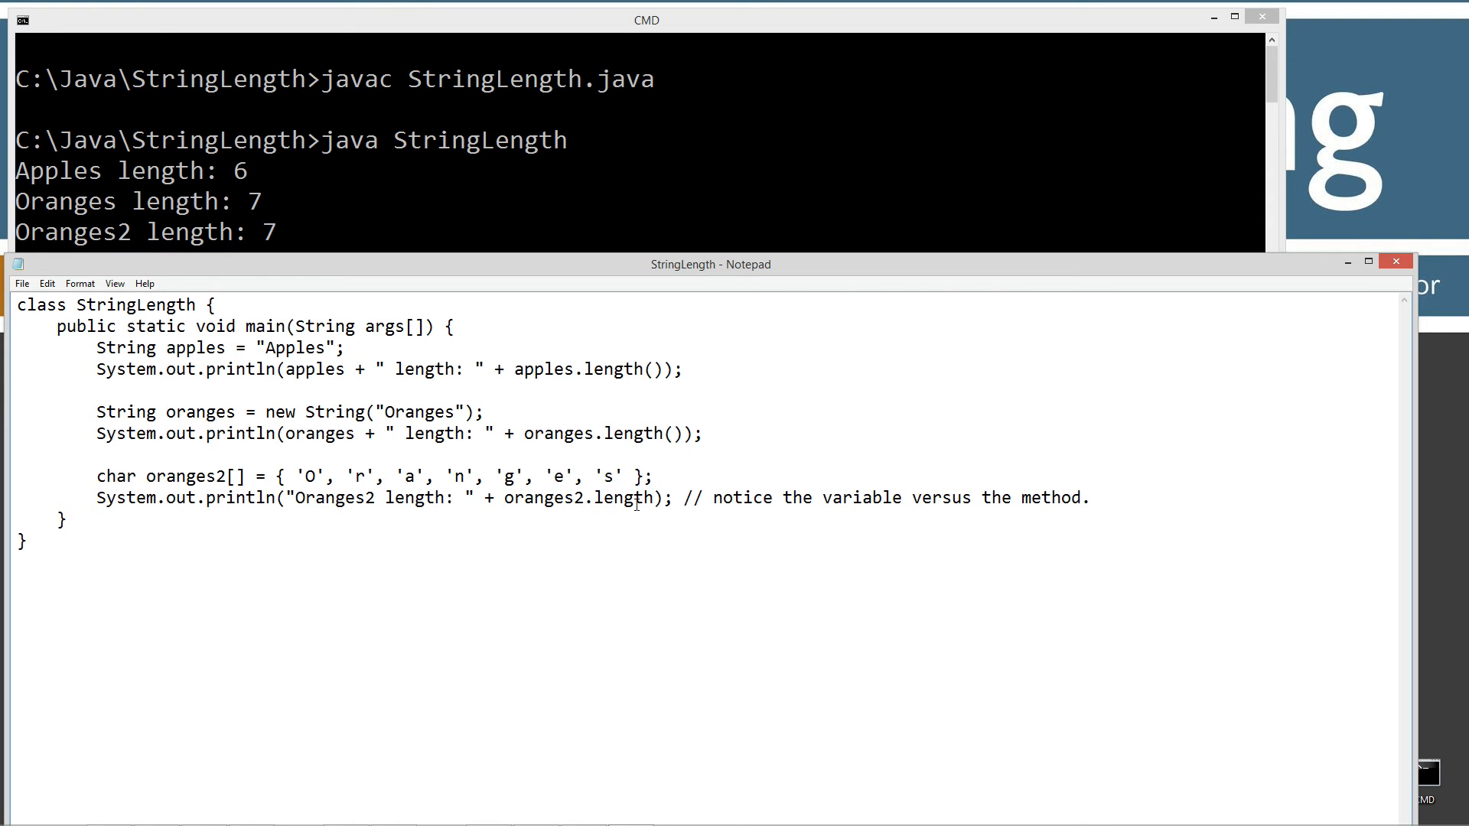
mouse_move(270, 241)
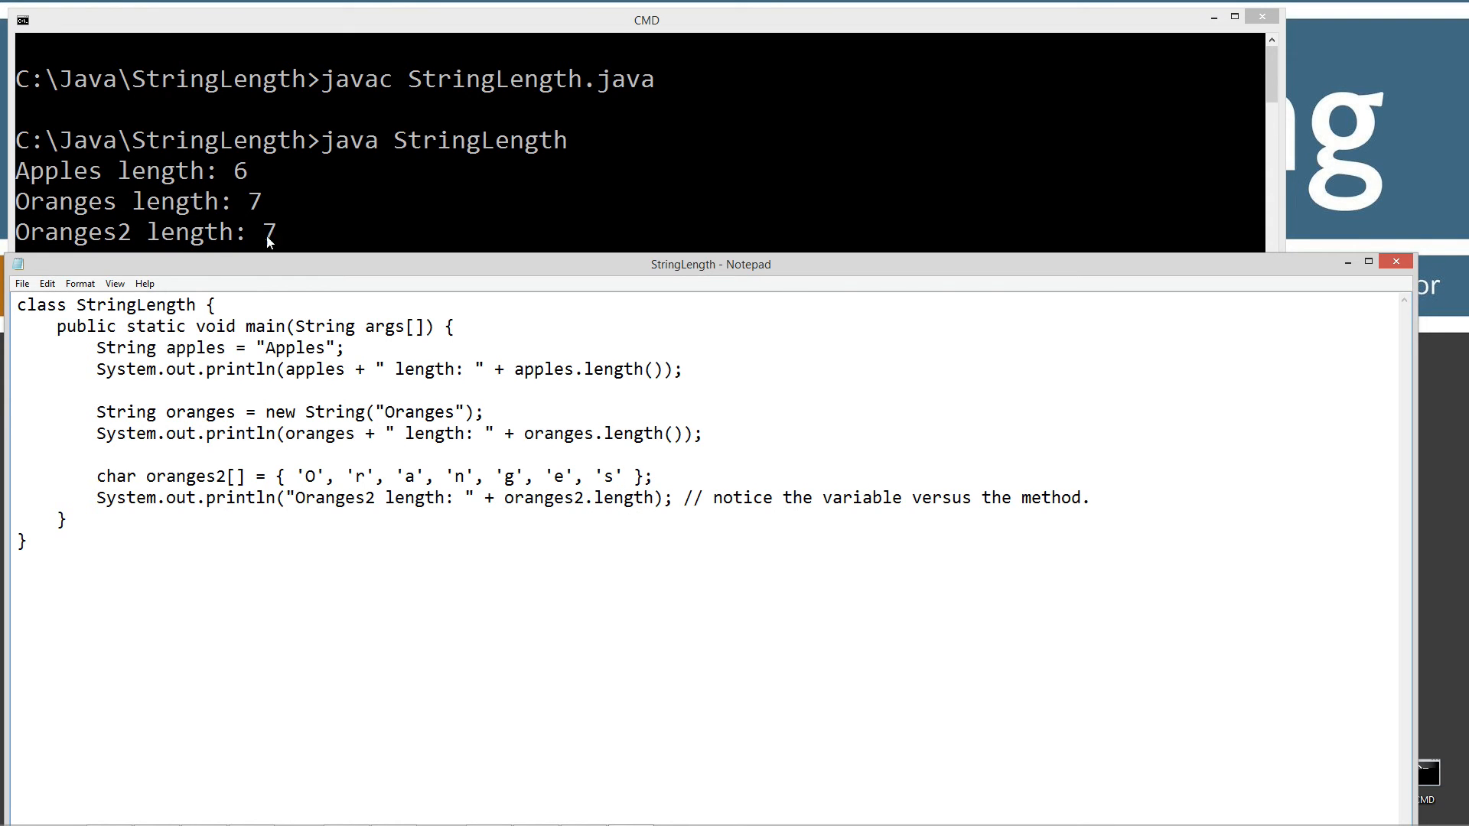
mouse_move(800, 266)
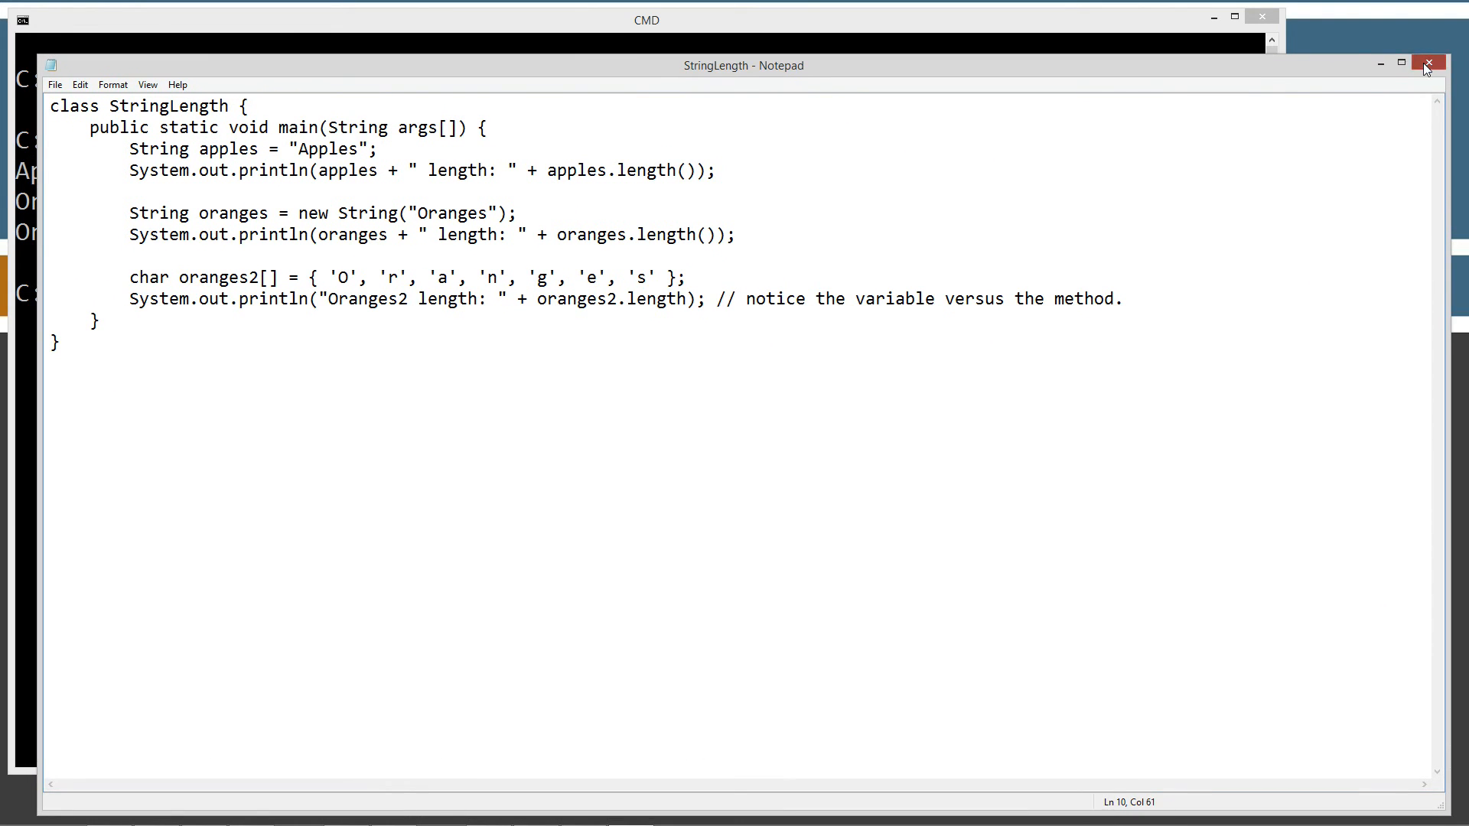
Close the StringLength.java Notepad window
click(1426, 64)
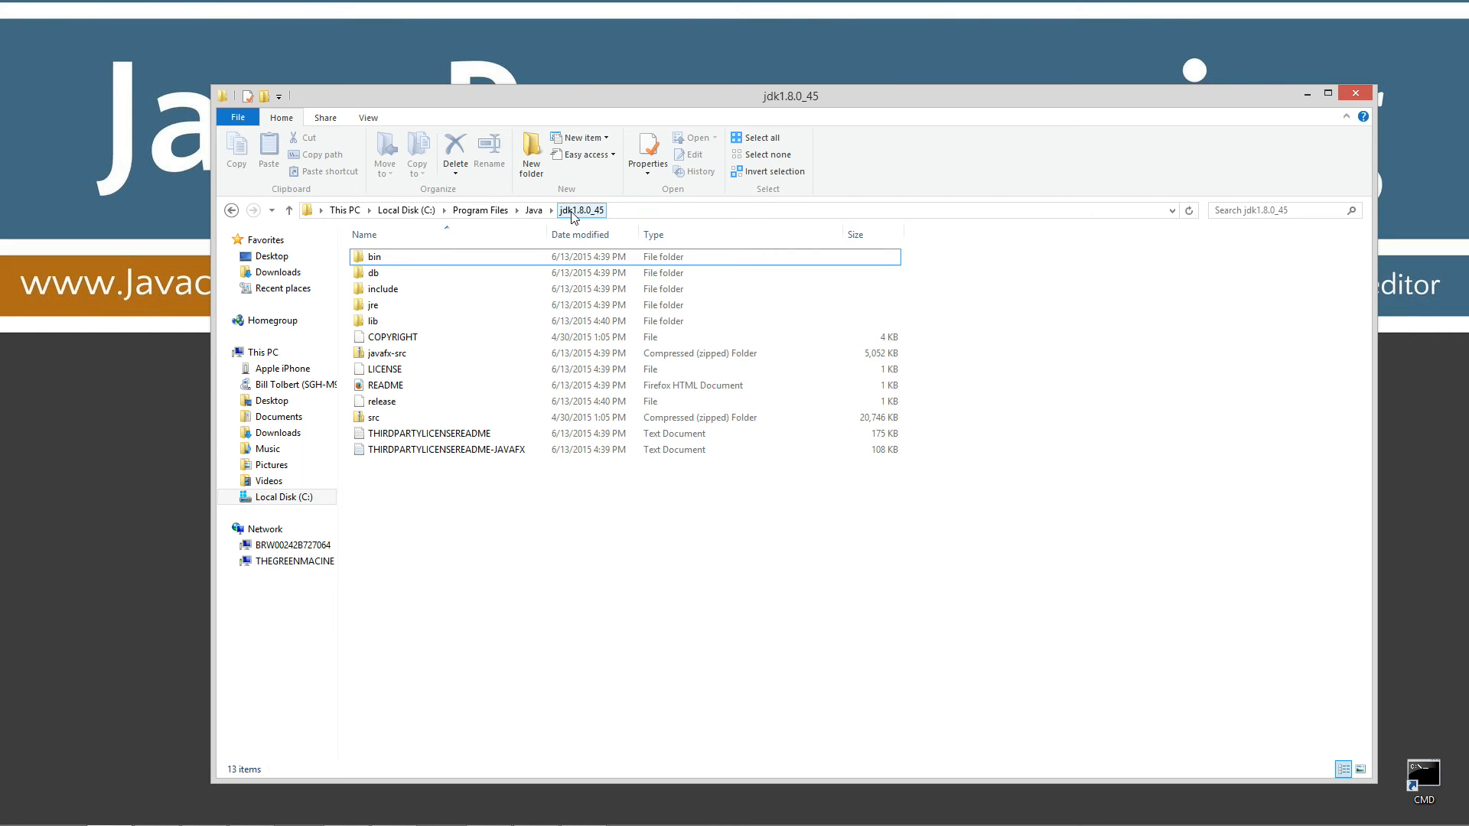
click(373, 416)
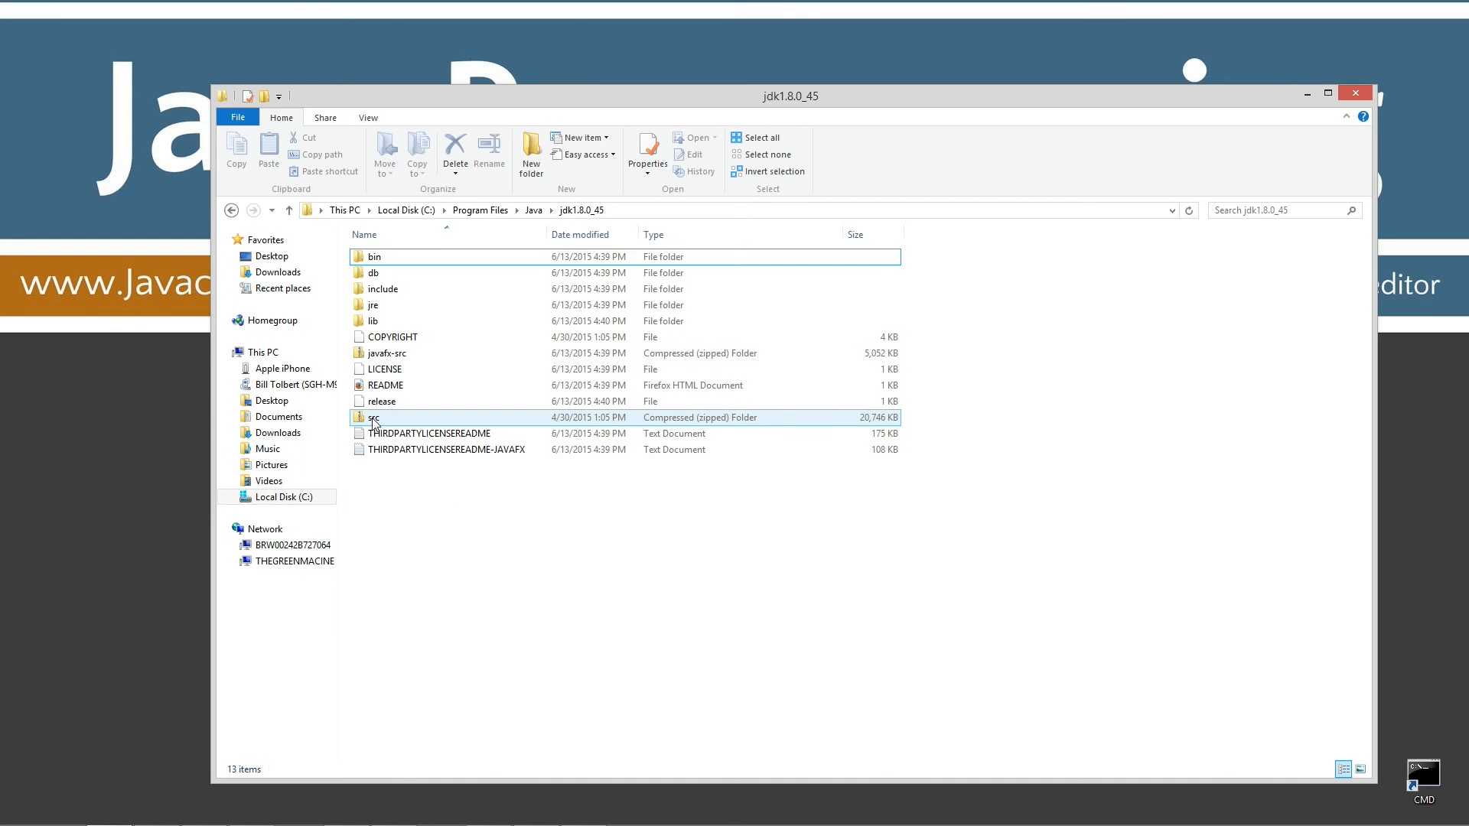
mouse_move(750, 427)
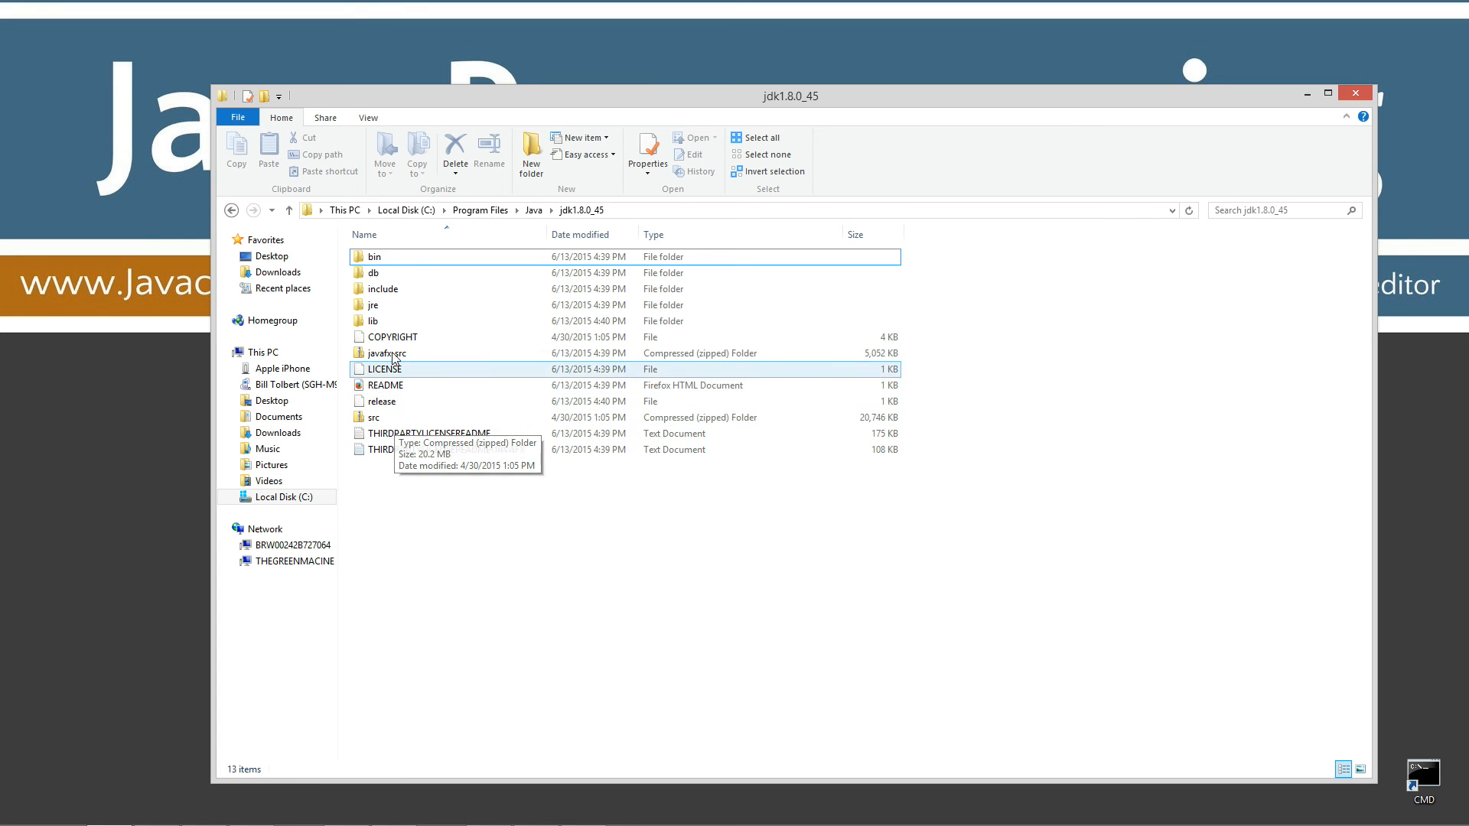
click(373, 416)
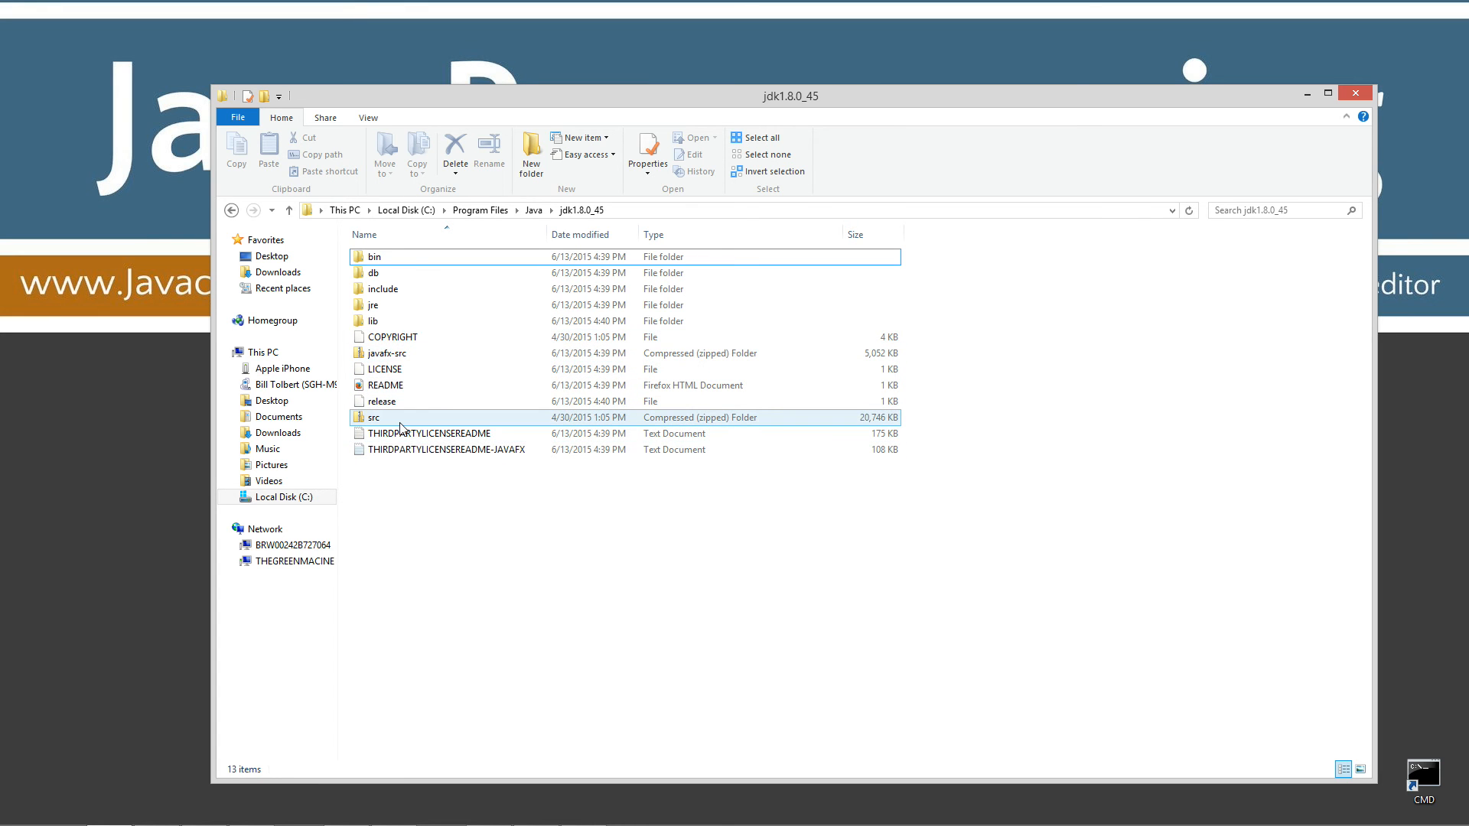
mouse_move(400, 427)
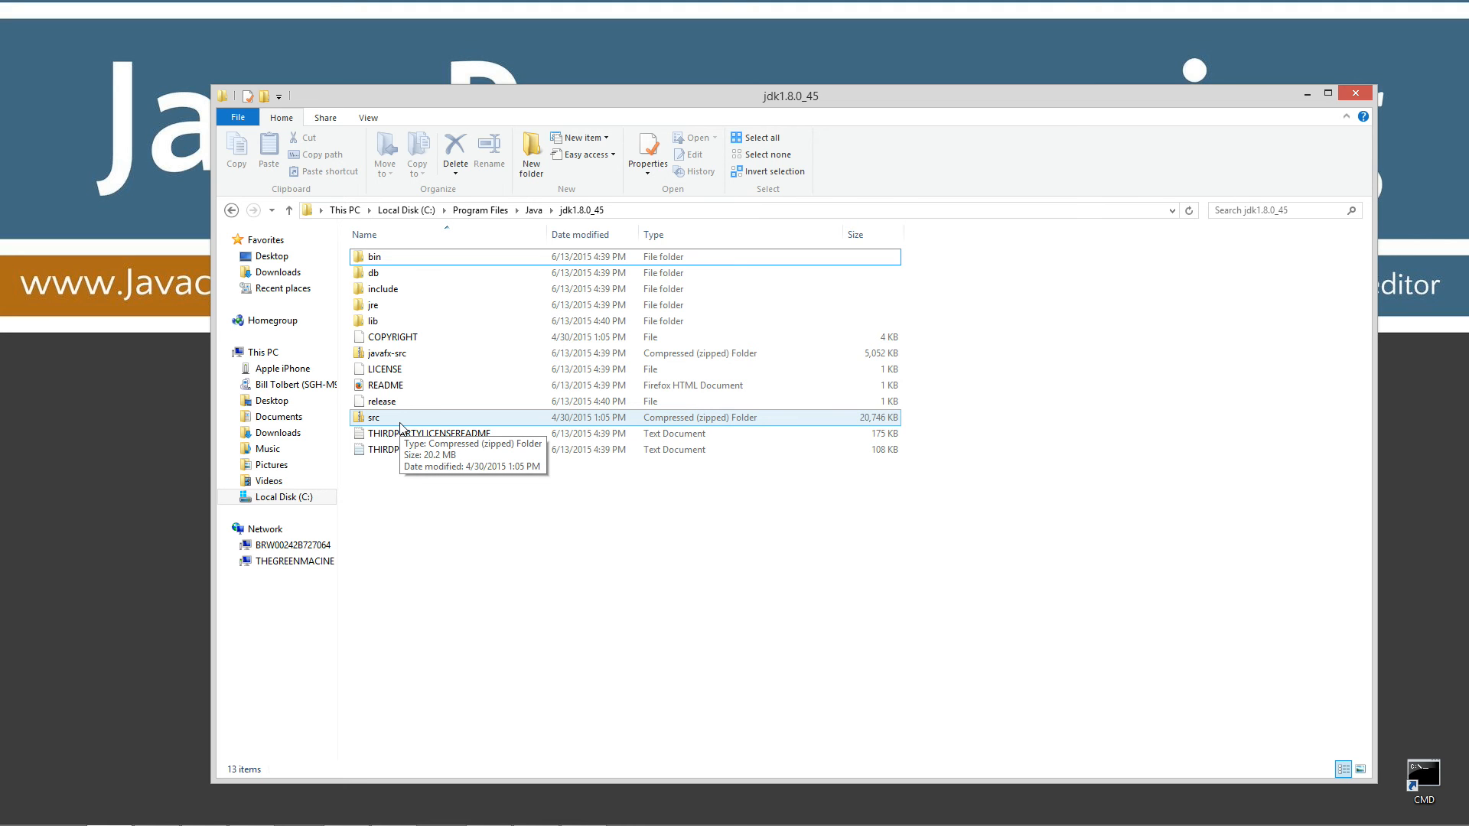
mouse_move(414, 424)
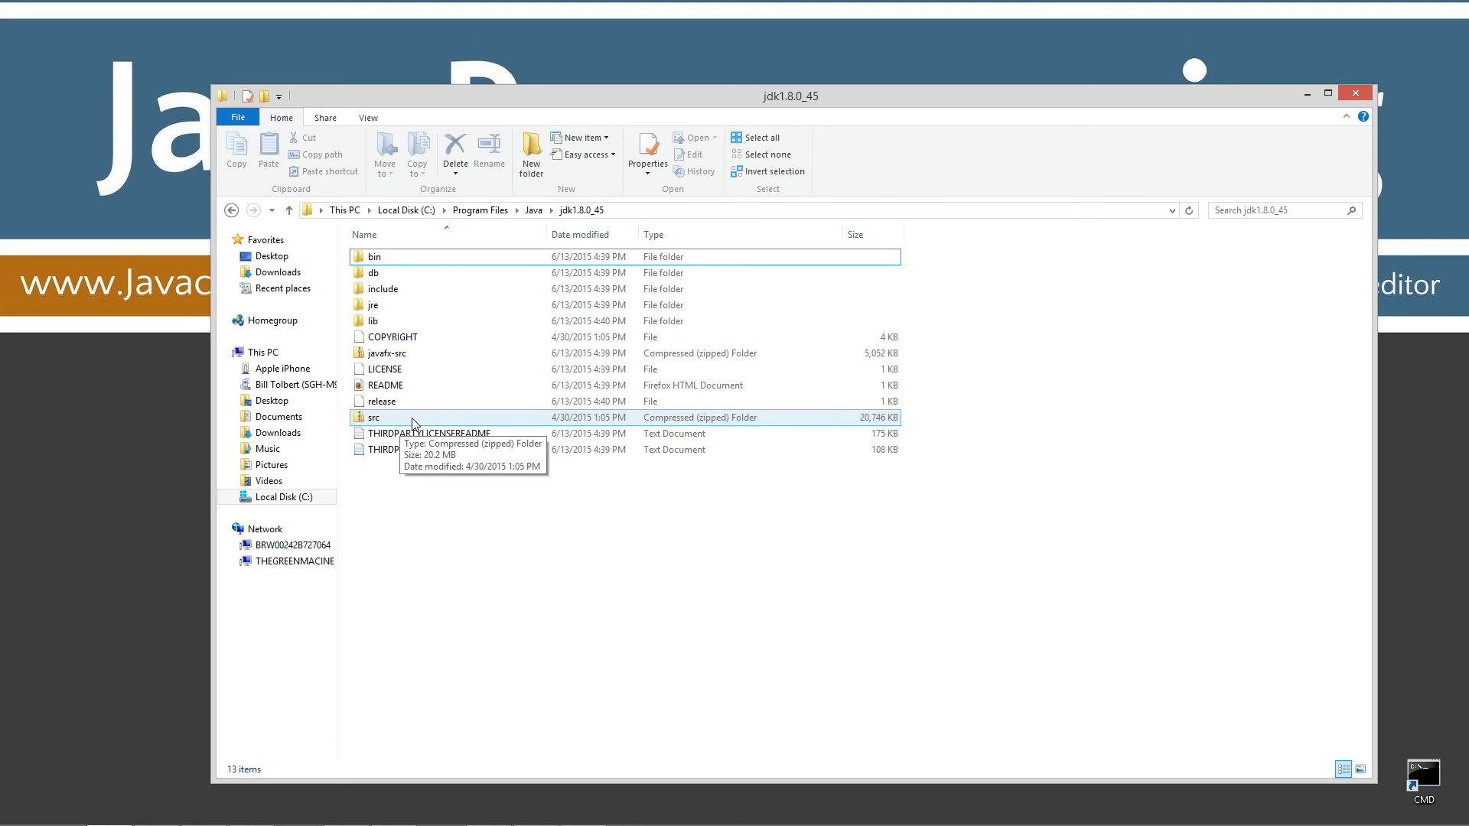